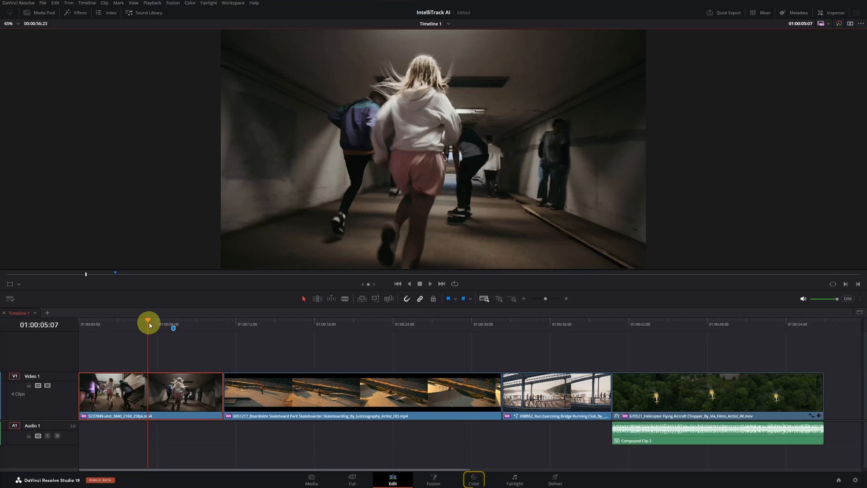
Open the runner clip on the Color page and scrub to 01:00:07:06
left_click(473, 479)
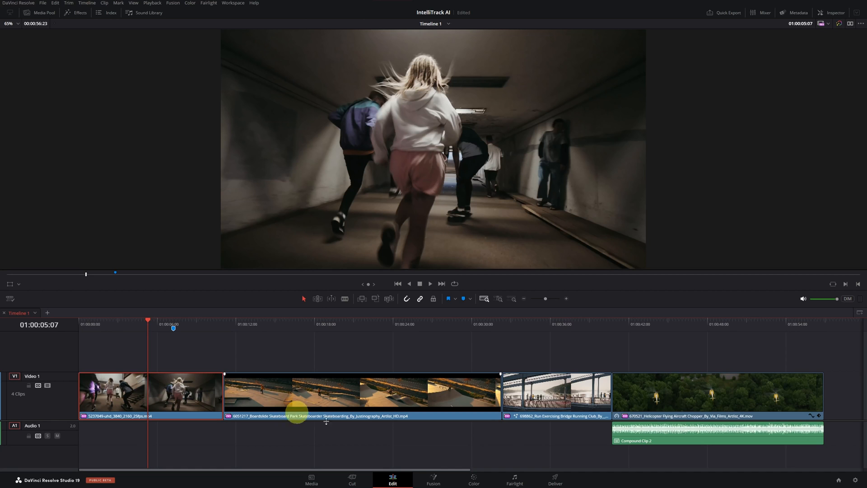
left_click(473, 479)
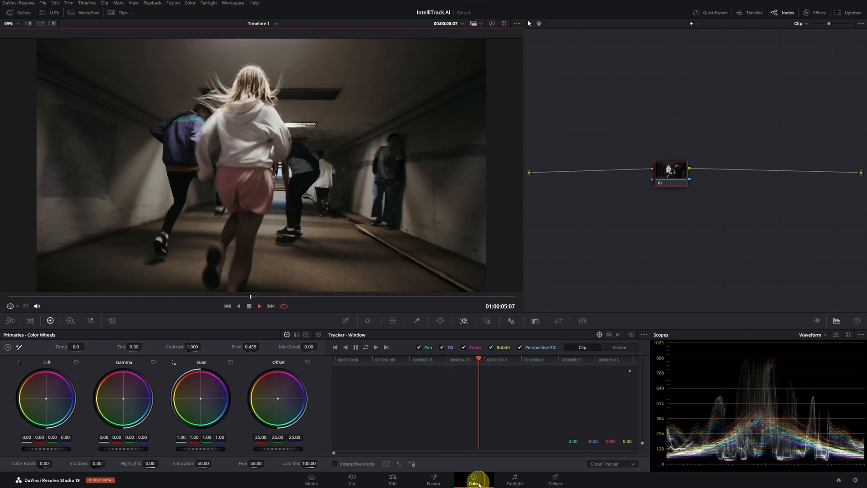
left_click_drag(250, 296, 97, 296)
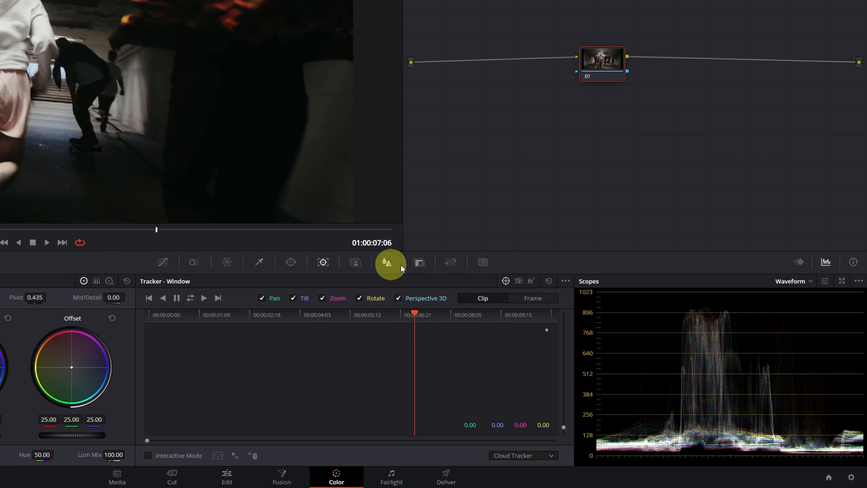
mouse_move(530, 282)
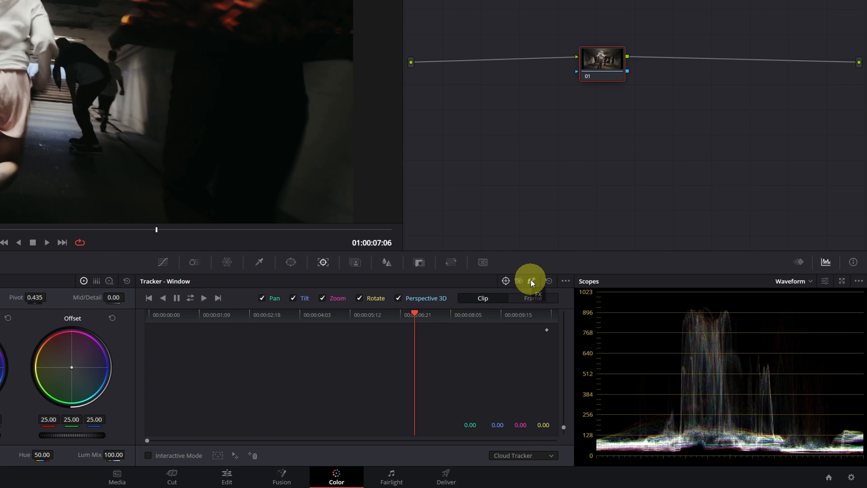
Set the Tracker palette to FX mode using the IntelliTrack method
left_click(531, 281)
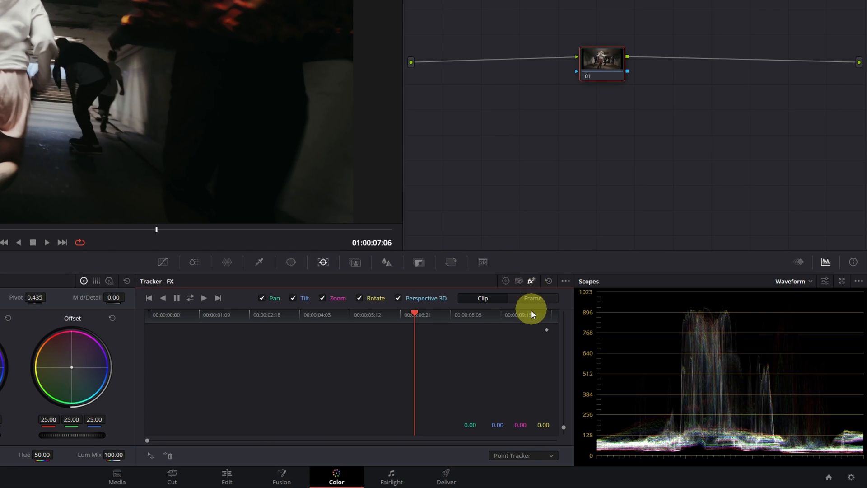
left_click(522, 455)
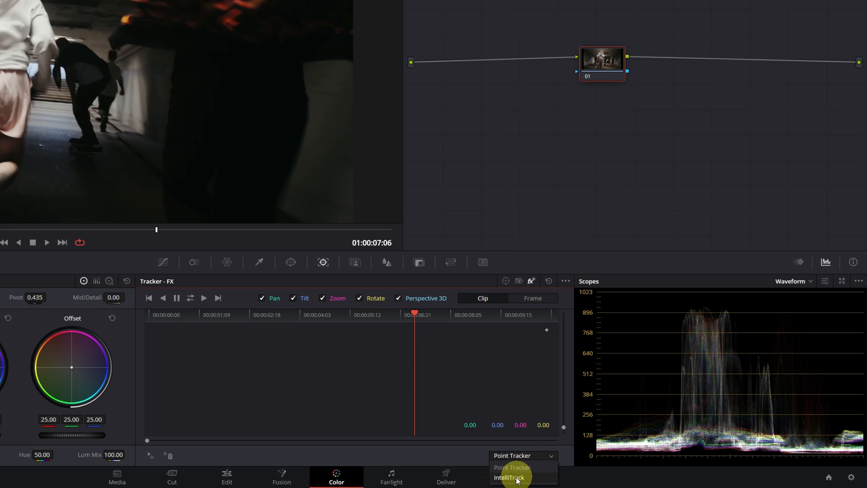
left_click(510, 477)
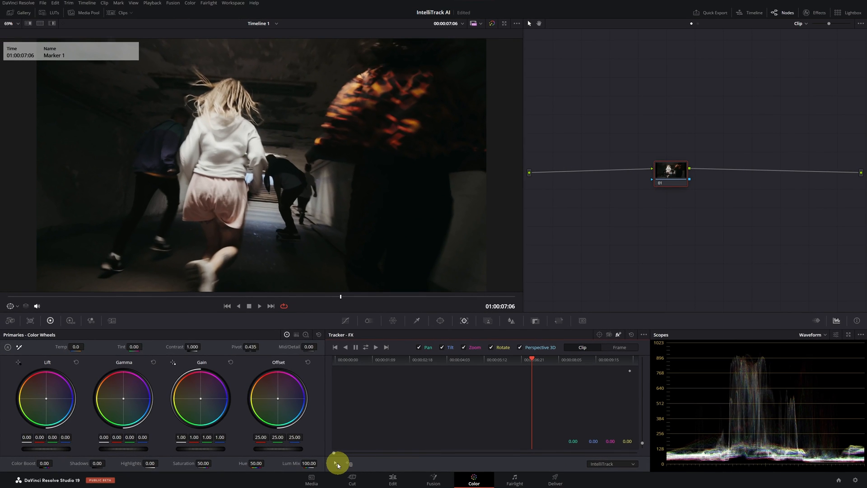
mouse_move(337, 462)
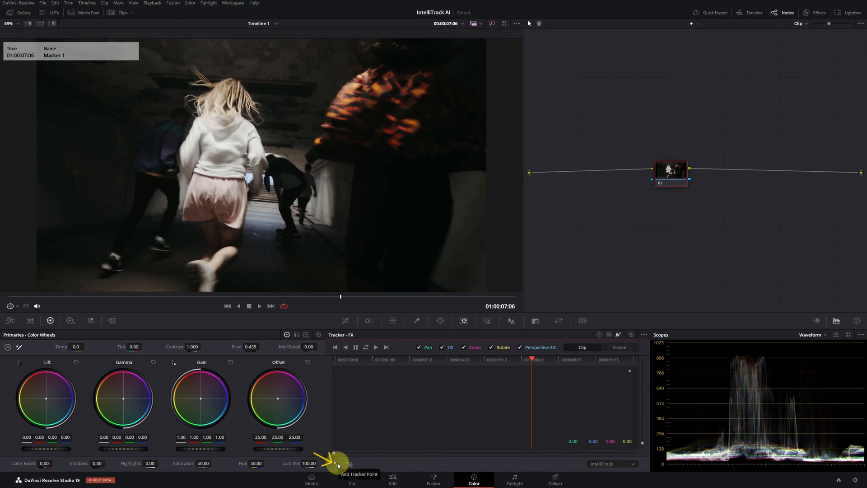
Add a tracker point and drag it onto the skateboard
left_click(350, 463)
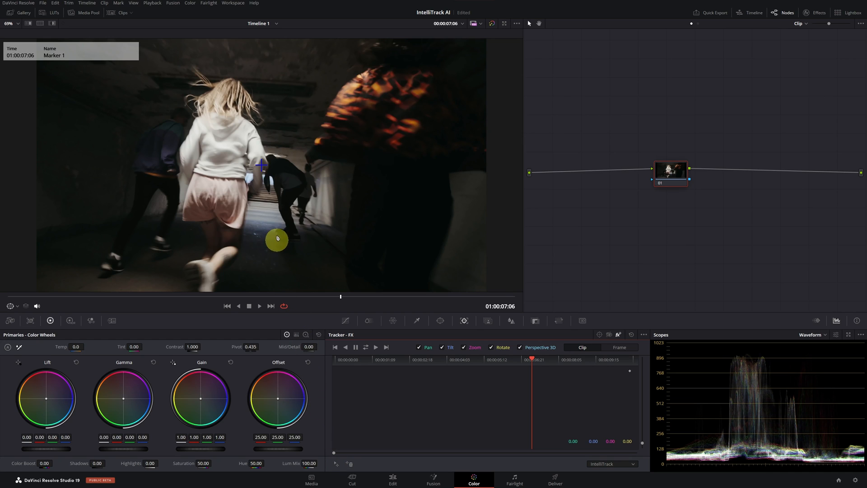
left_click_drag(276, 238, 260, 165)
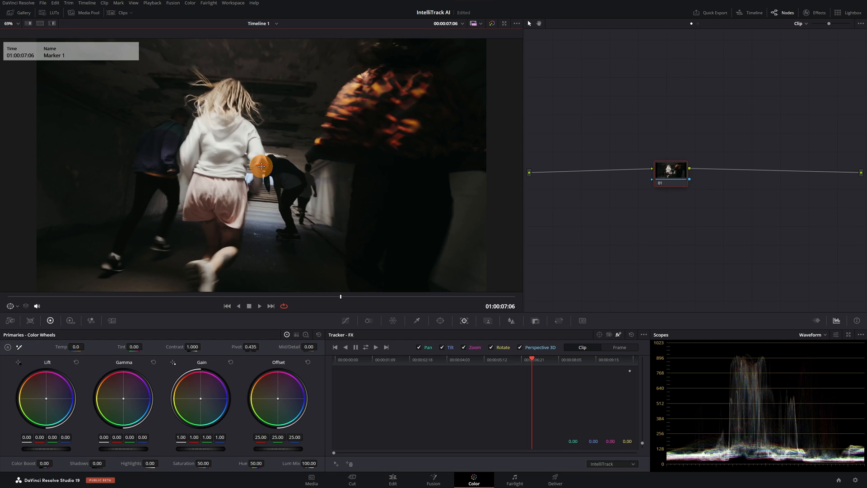
left_click_drag(262, 165, 287, 219)
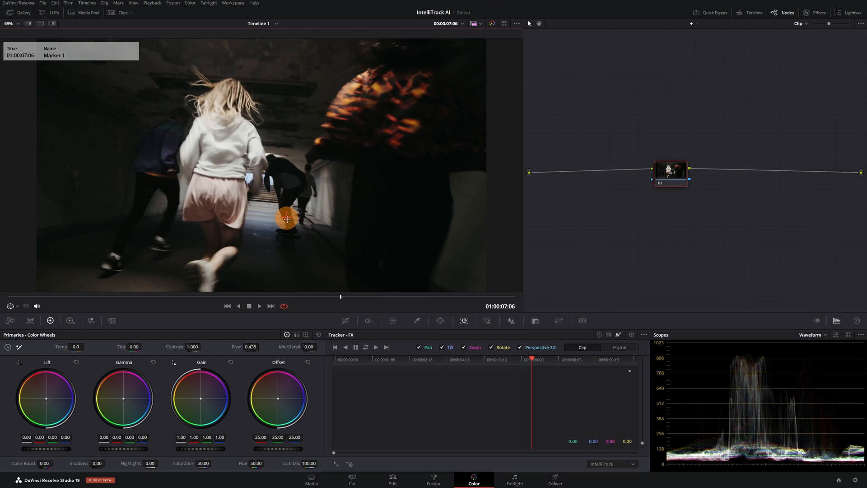
left_click_drag(287, 220, 295, 236)
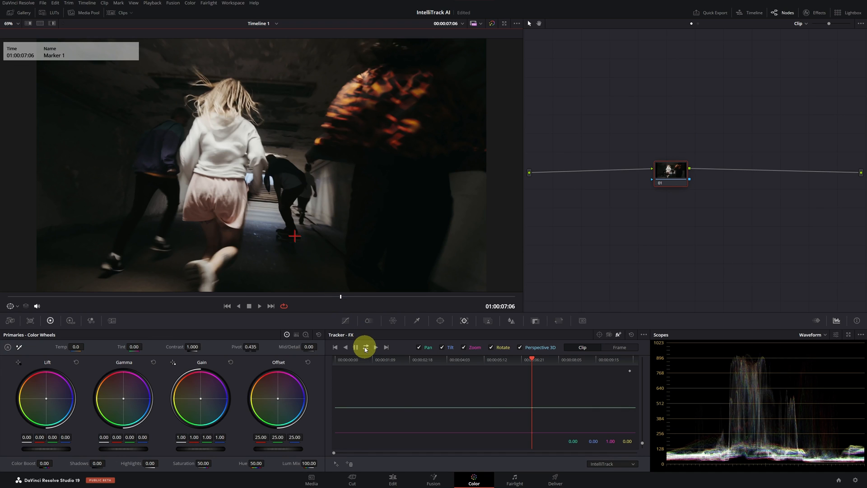
Track the skateboard point forward and reverse, then play back and stop to review
left_click(365, 347)
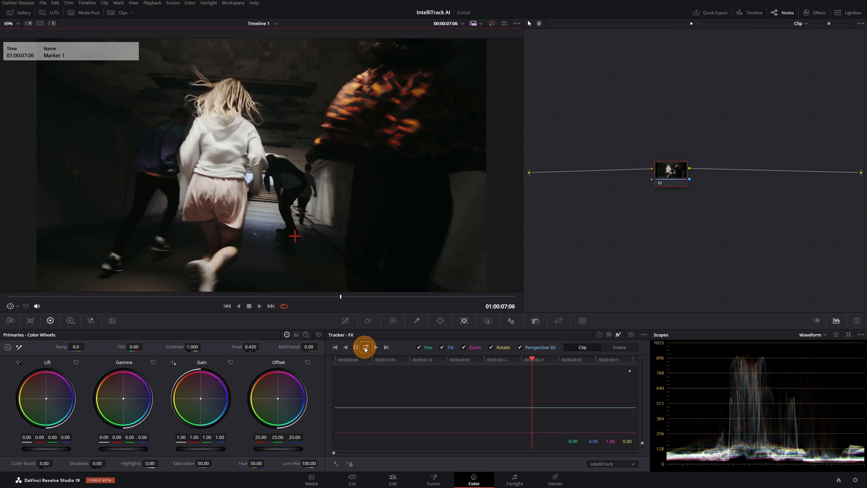
left_click(365, 346)
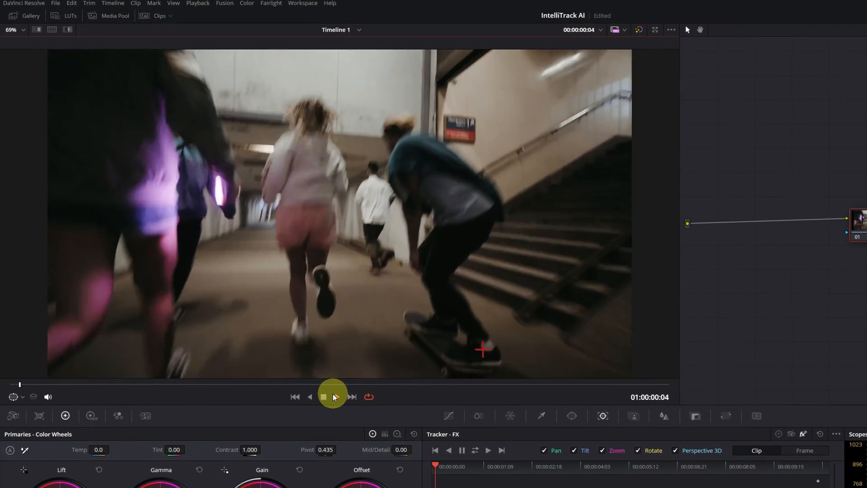
left_click(323, 397)
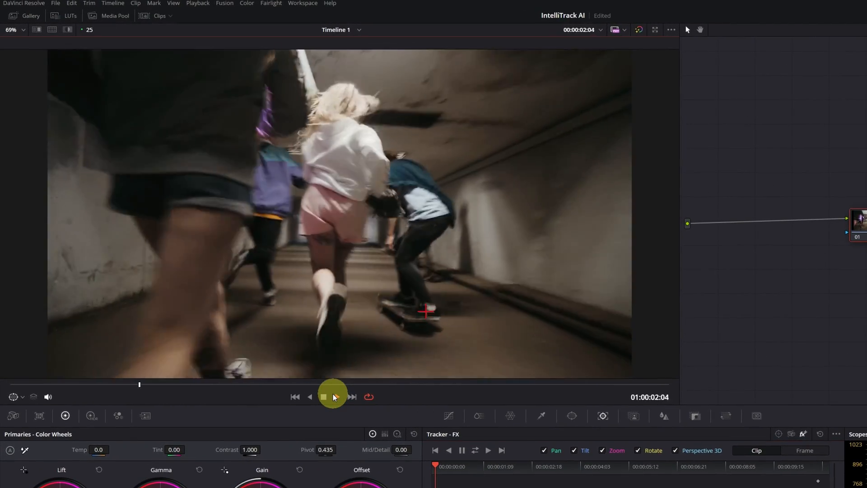
left_click(324, 397)
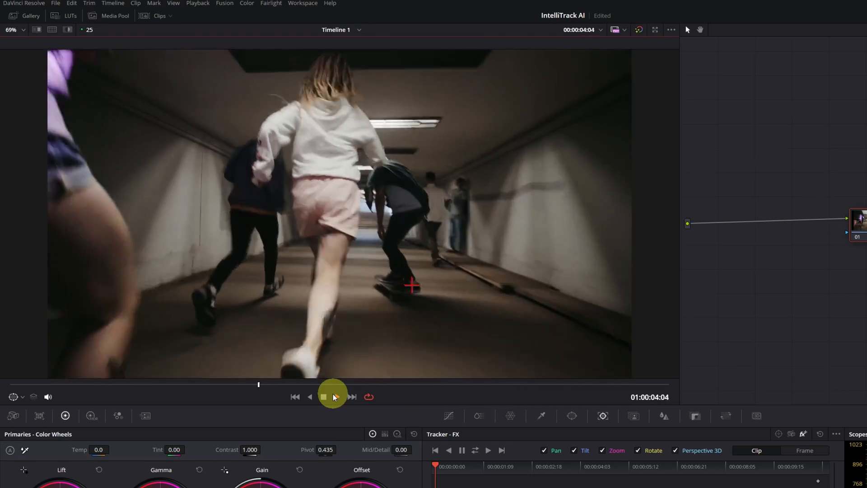
left_click(324, 397)
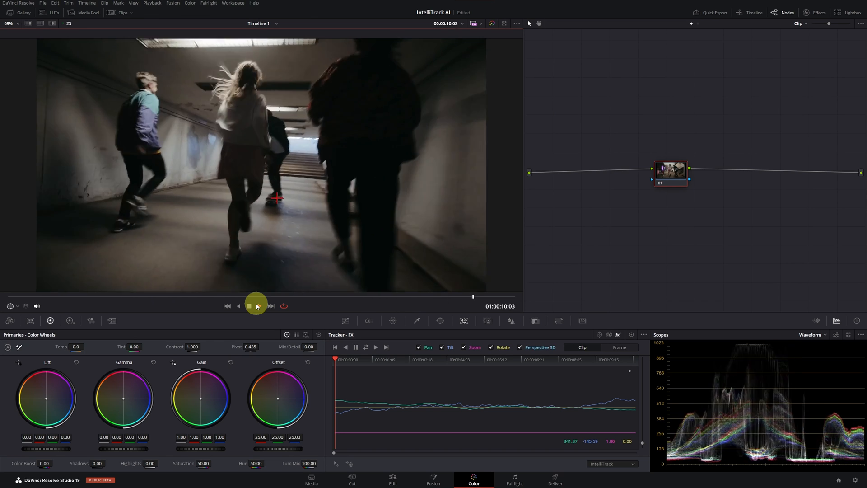
left_click(249, 305)
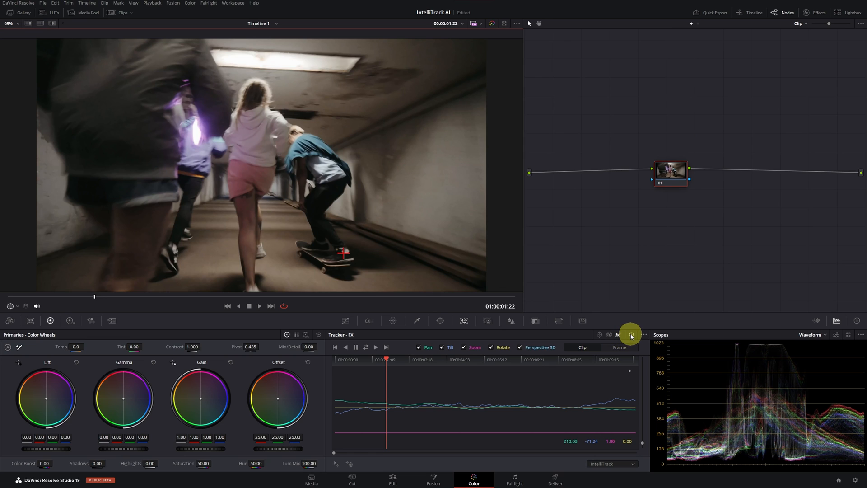
mouse_move(631, 335)
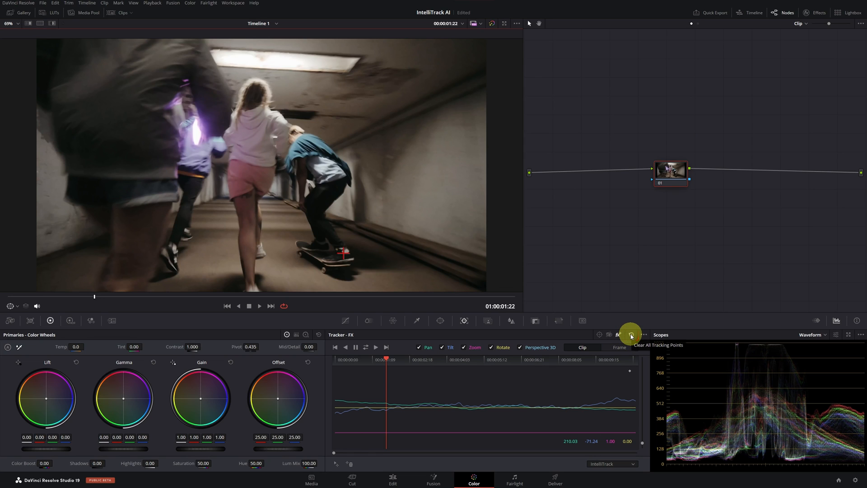
Clear all FX tracking points and shrink the circle window onto the skateboard
left_click(631, 336)
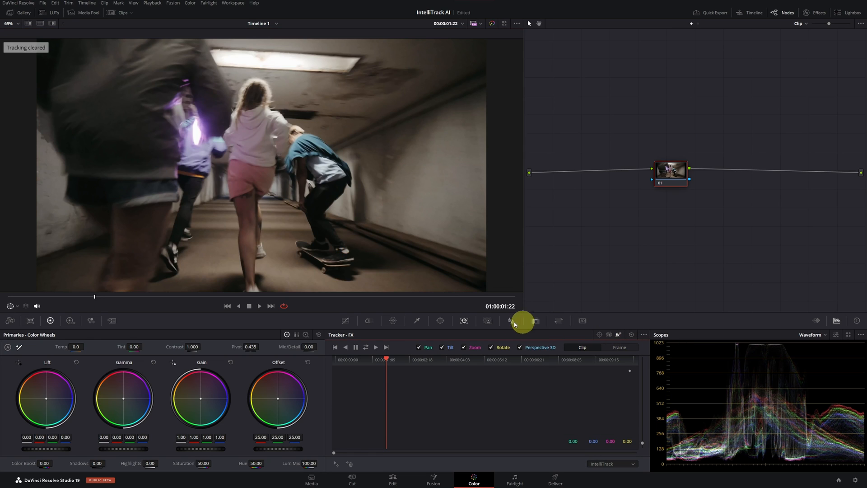
left_click(439, 321)
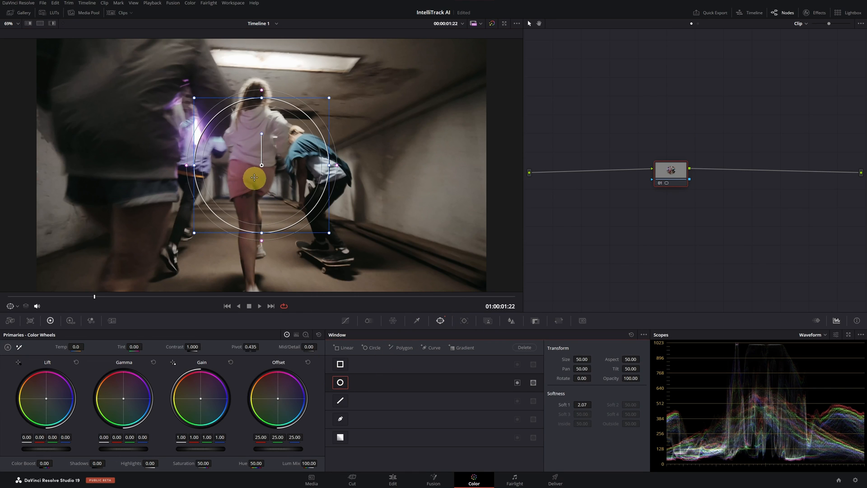
left_click_drag(254, 177, 335, 253)
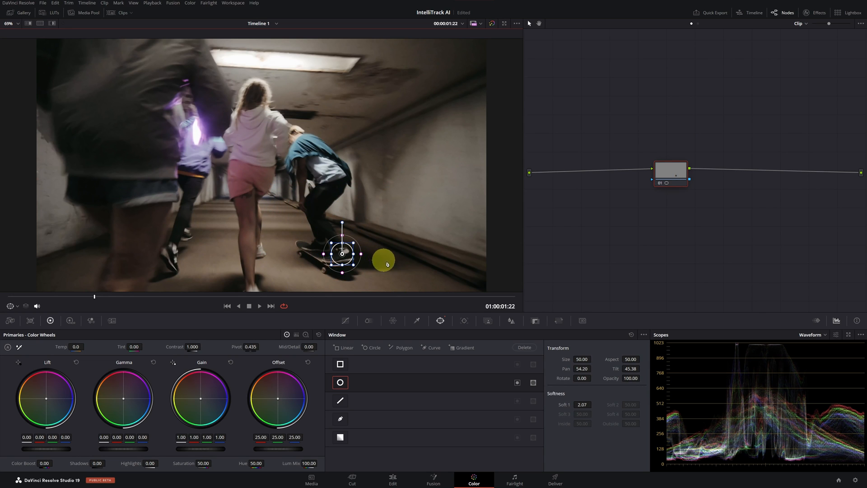
left_click(463, 321)
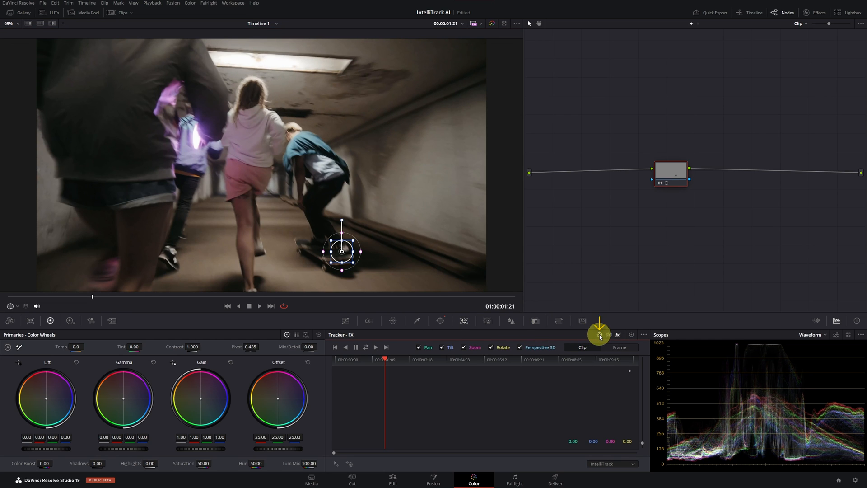
Switch to Window tracking, track the circle window both directions, and play back to review
left_click(599, 334)
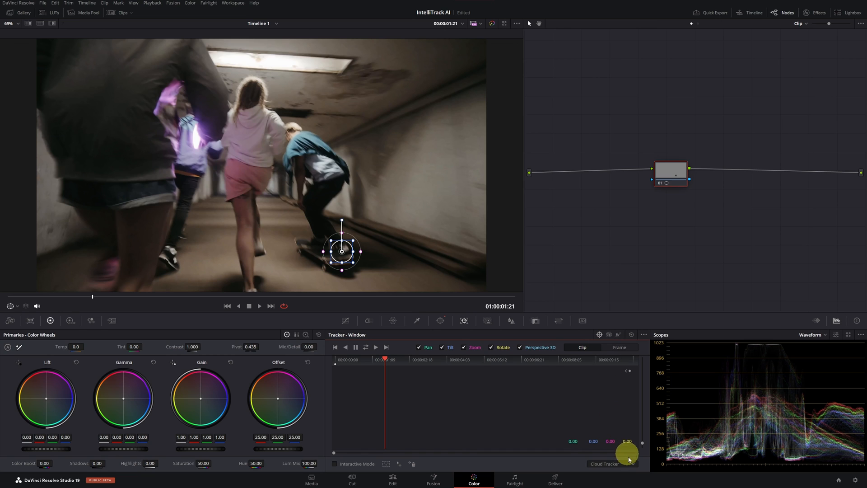
left_click(613, 463)
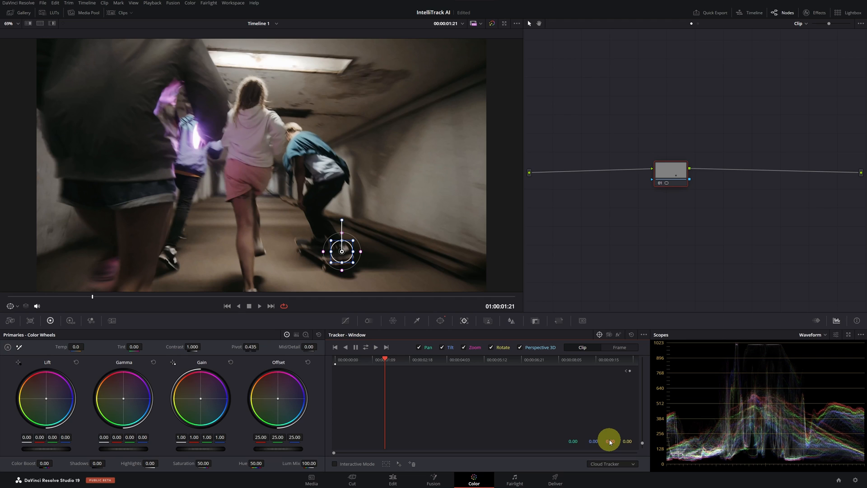
left_click(334, 464)
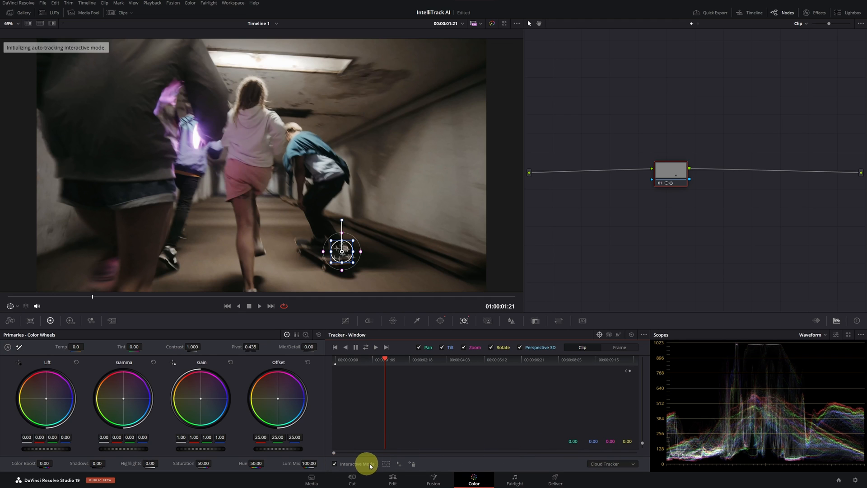
left_click(365, 347)
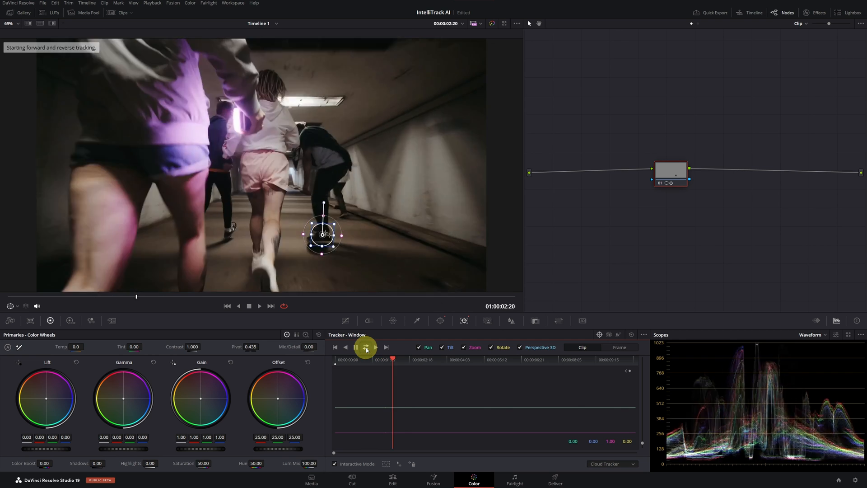
left_click(366, 346)
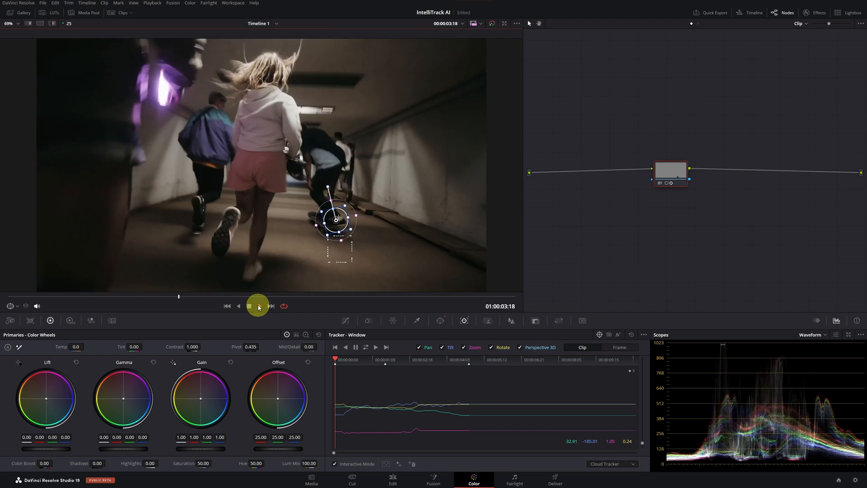
left_click(249, 306)
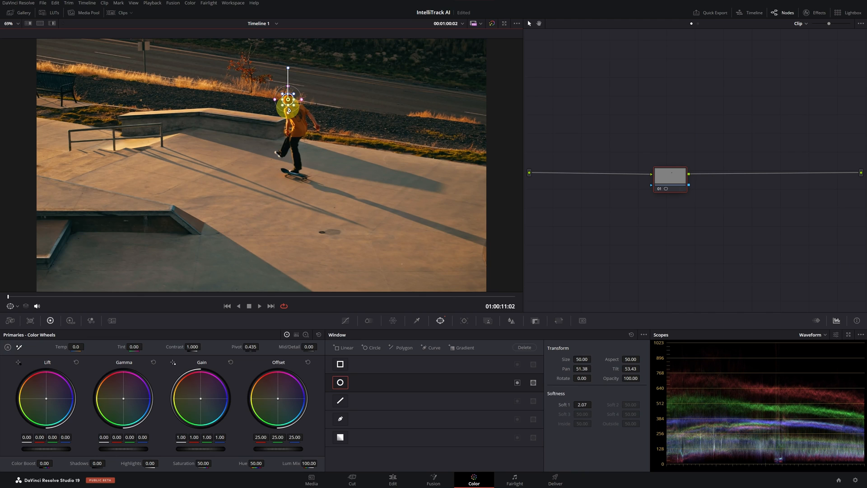
Track the head window forward and reverse from the Tracker palette
left_click(462, 320)
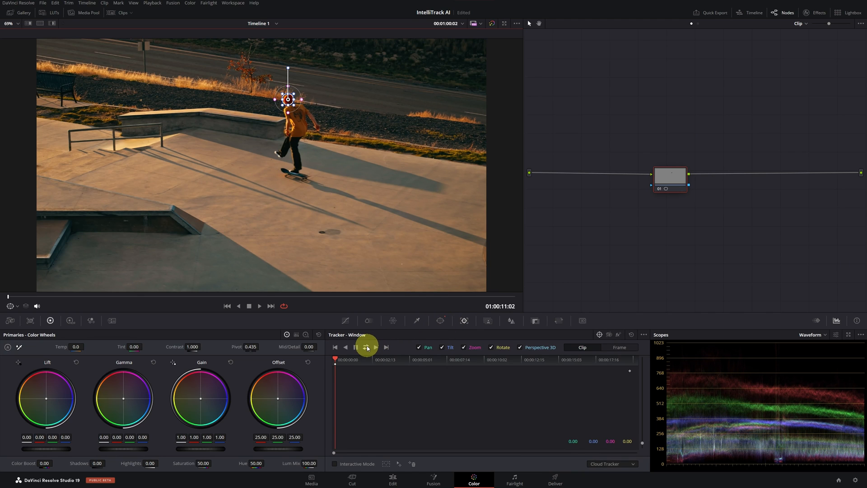
left_click(367, 347)
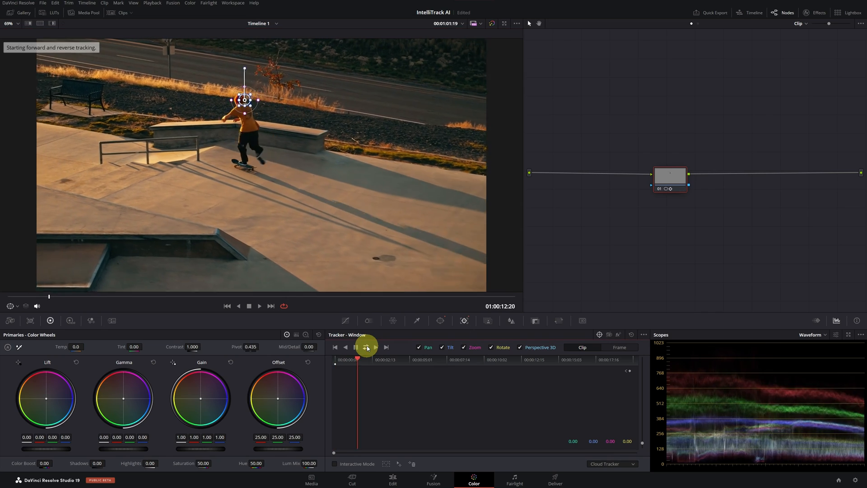
left_click(366, 347)
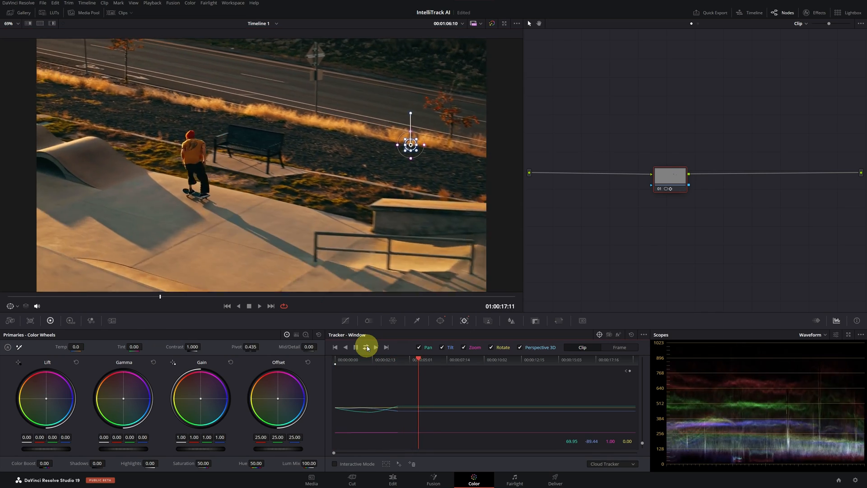
left_click(366, 347)
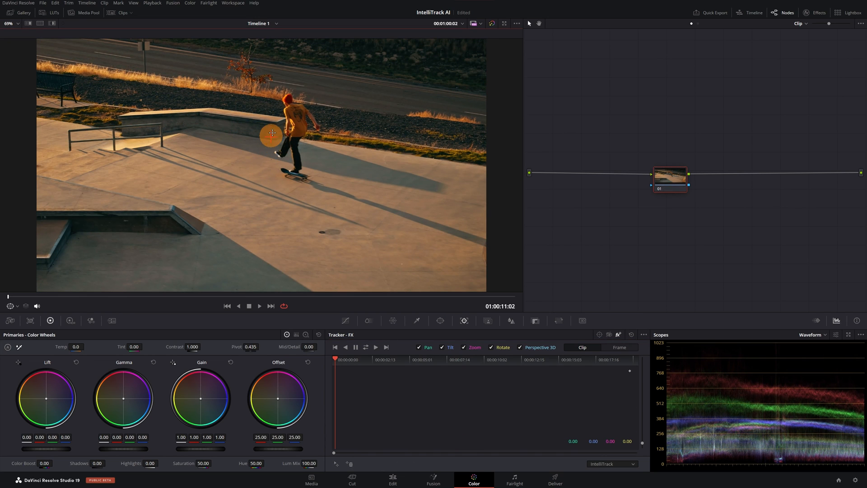
Mark the skateboarder as the IntelliTrack target and track forward and reverse
left_click_drag(271, 133, 301, 167)
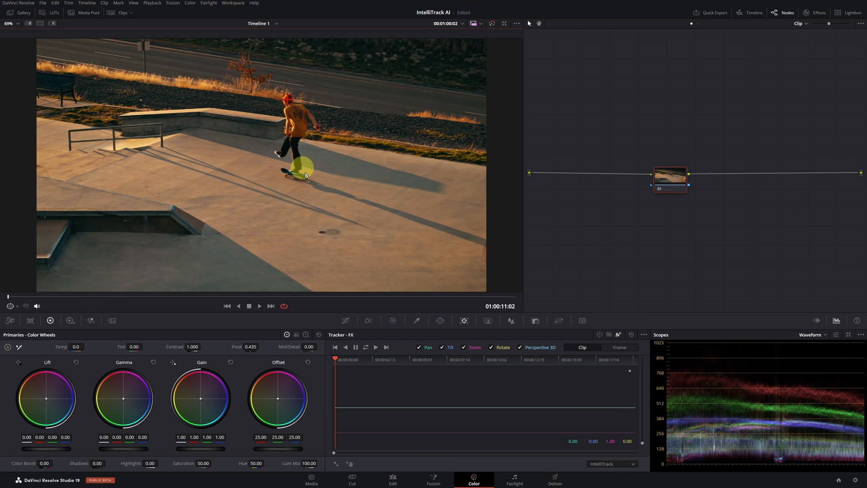
left_click(365, 347)
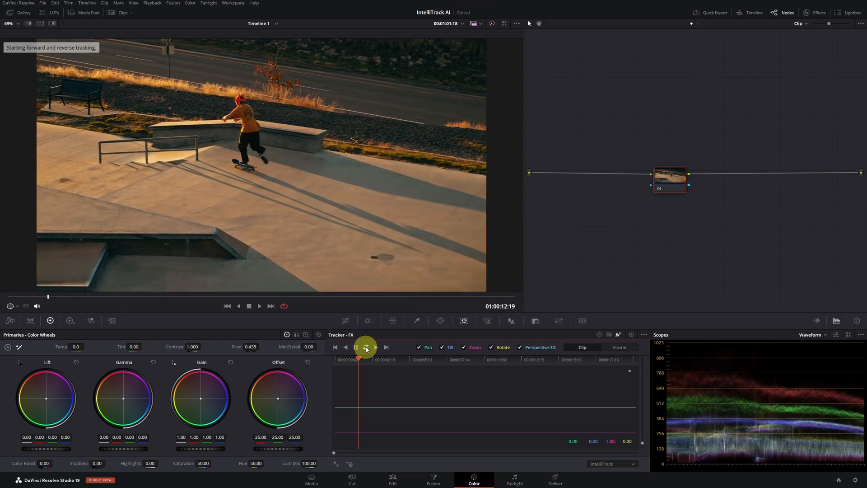
left_click(366, 347)
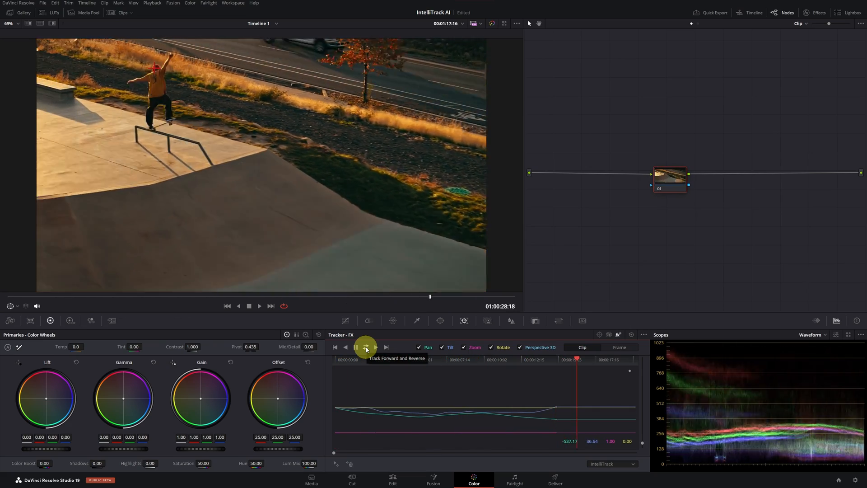
left_click(365, 347)
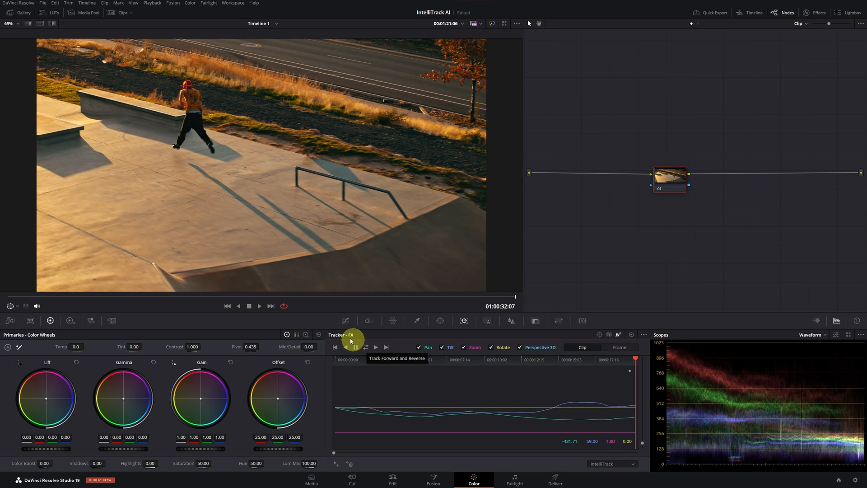
Play back the tracked skate clip and stop playback
left_click(259, 306)
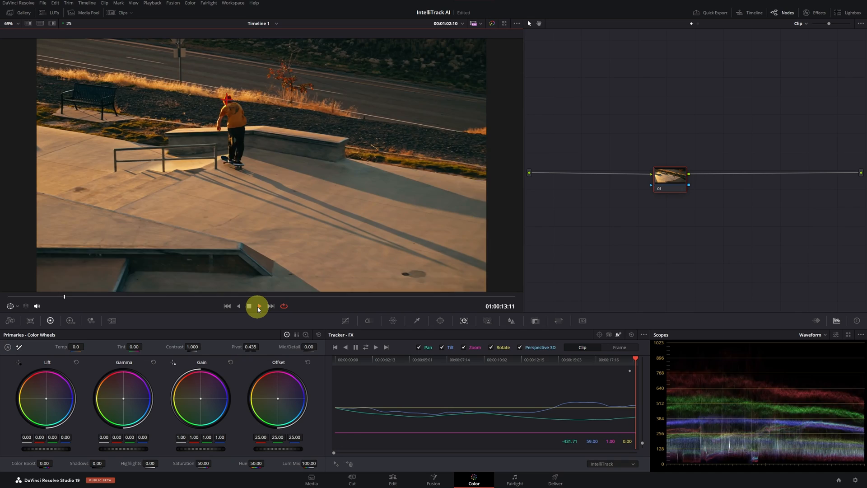
left_click(249, 306)
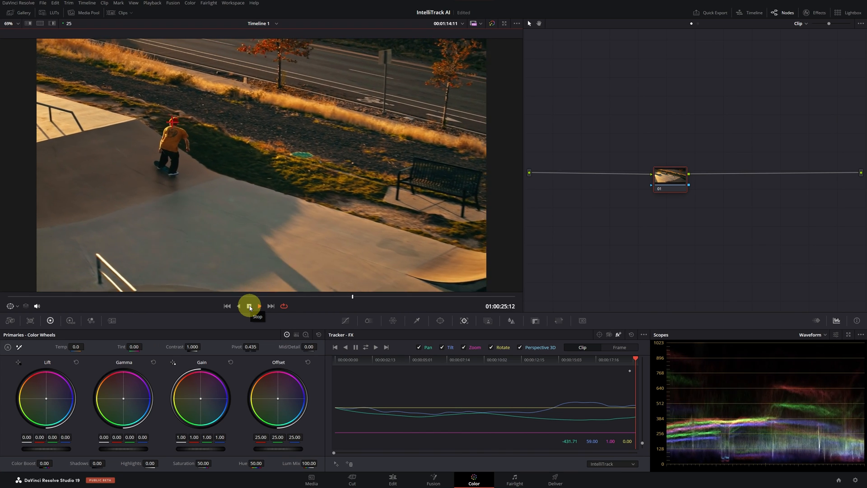
left_click(249, 306)
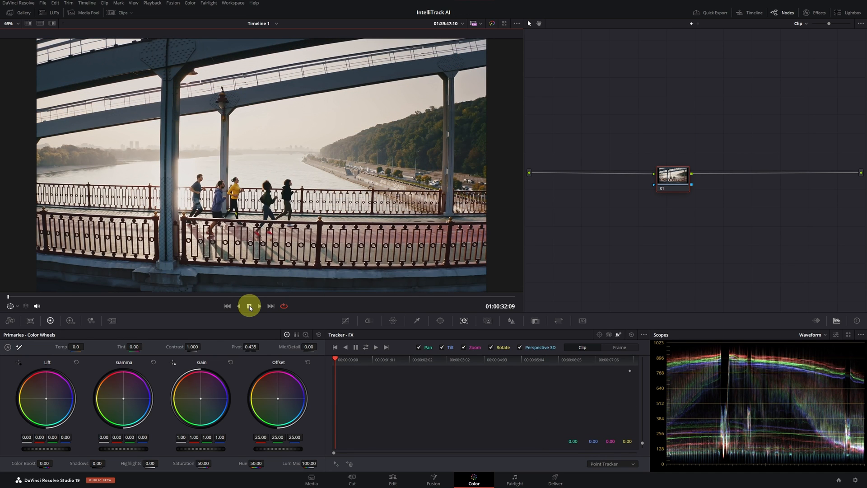
Open the runners clip on the Fusion page and select the Run text node
left_click(248, 306)
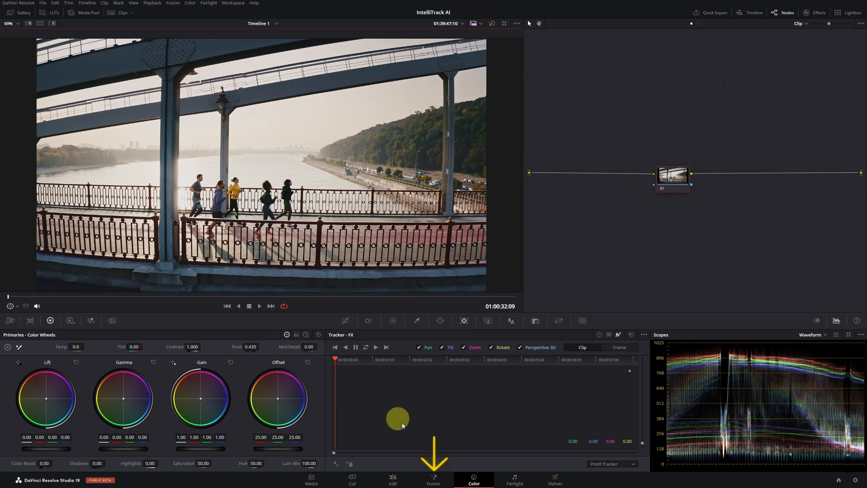
left_click(433, 479)
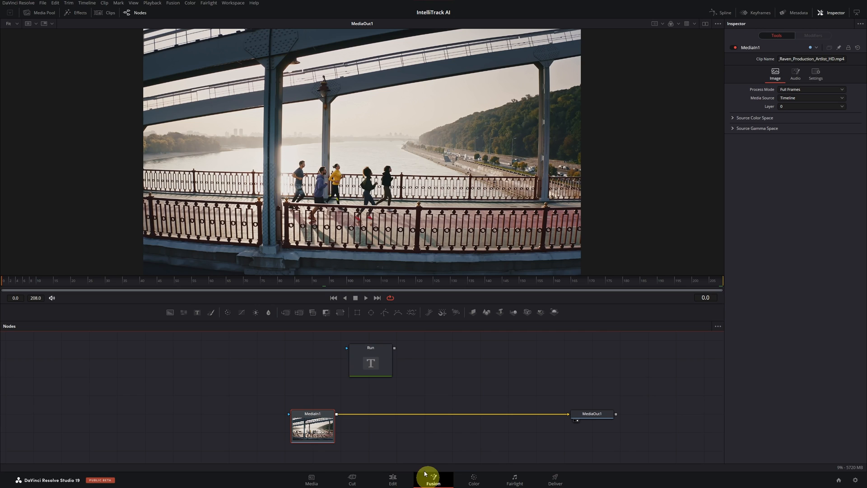
left_click(370, 360)
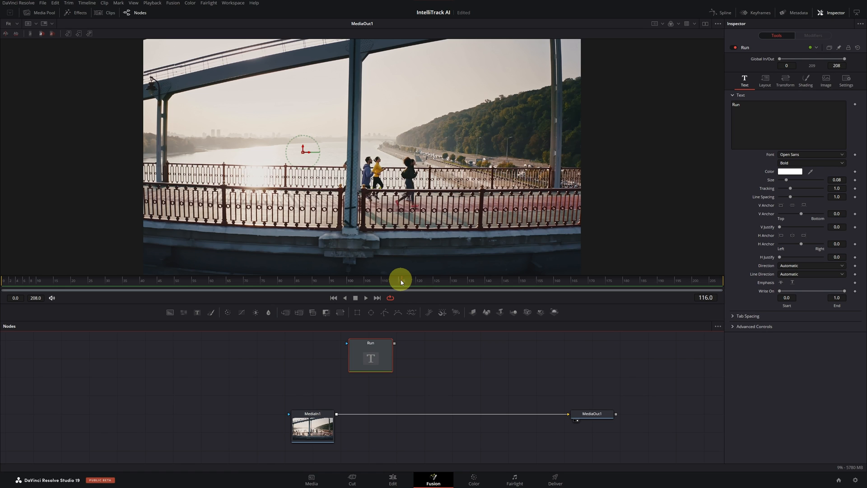
Scrub to the last frame, 208, and select the MediaIn1 node
left_click_drag(401, 280, 474, 281)
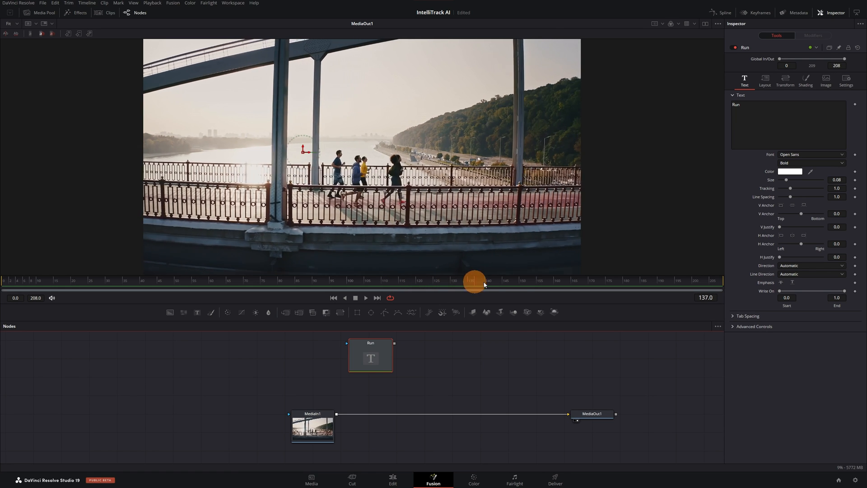
left_click_drag(473, 280, 719, 280)
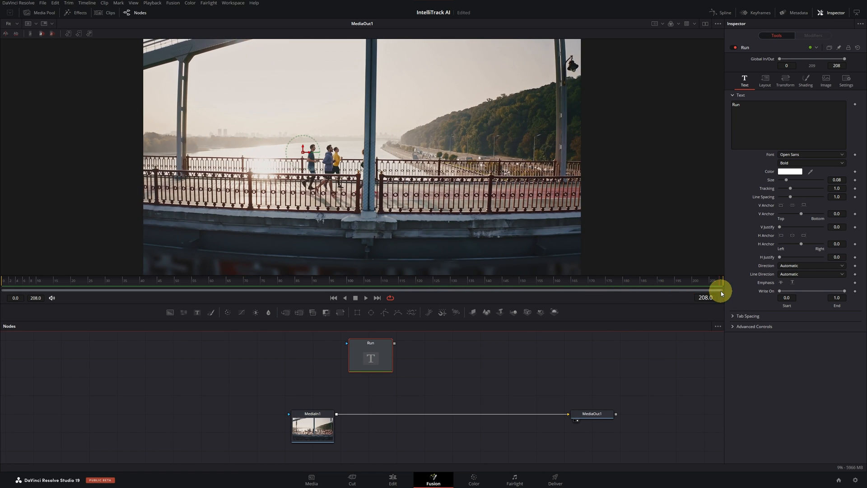
left_click(313, 426)
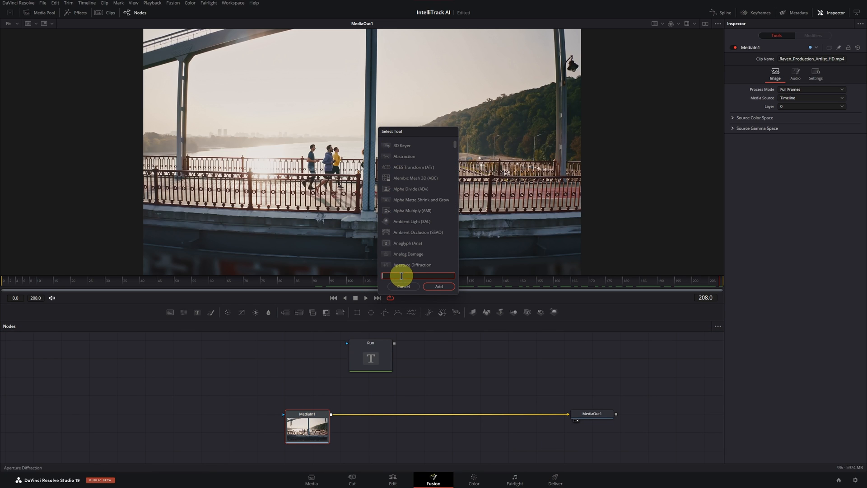
Insert a Tracker node after MediaIn1 by searching 'TRA' in Select Tool
type("TRA")
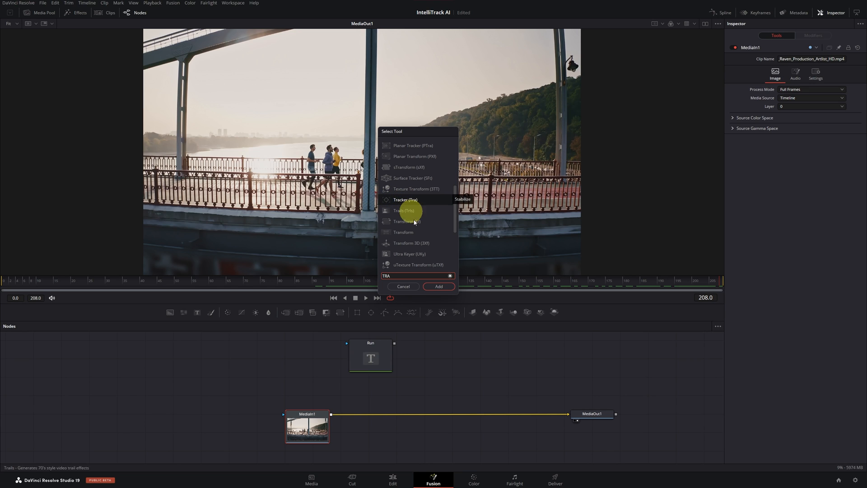
left_click(438, 286)
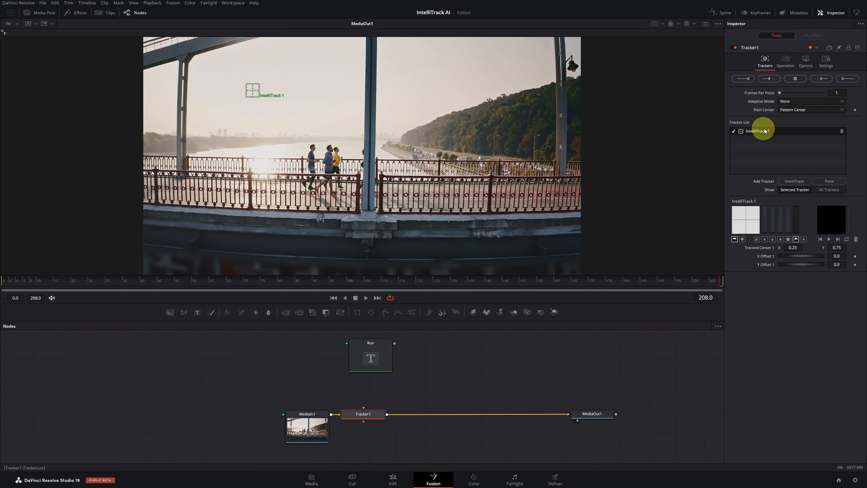
mouse_move(753, 138)
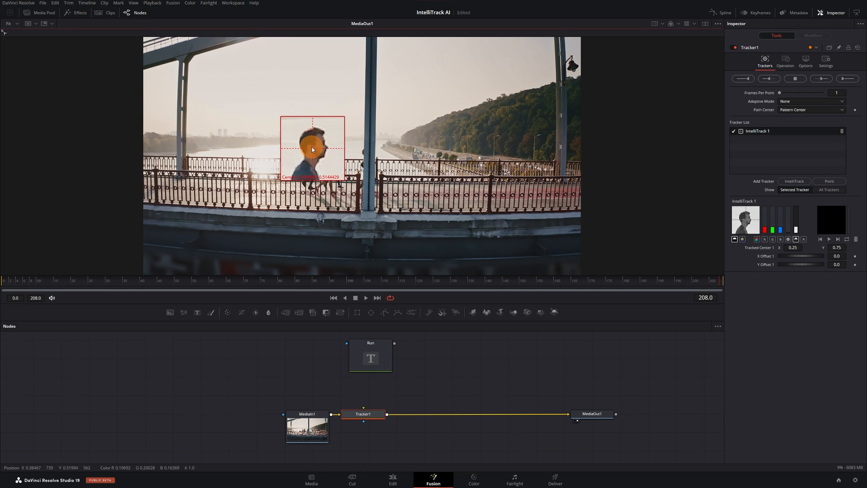
Set IntelliTrack 1 on the runner's head and track it in reverse from frame 208
left_click(768, 78)
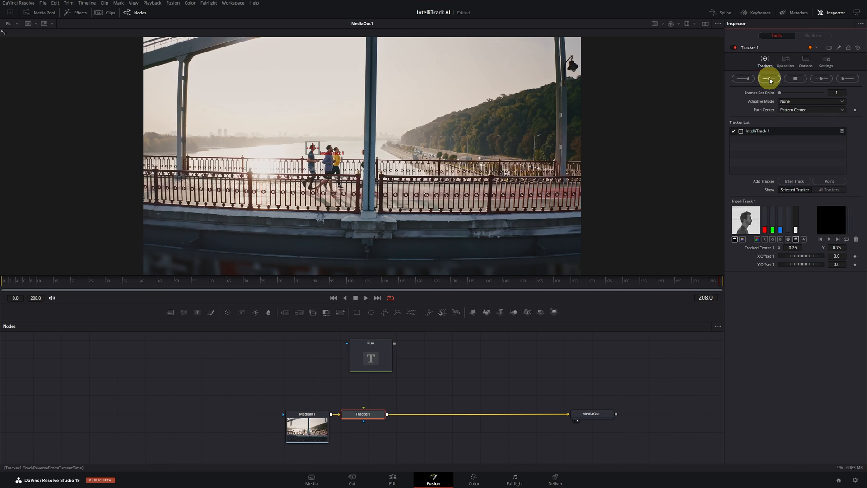
left_click(769, 78)
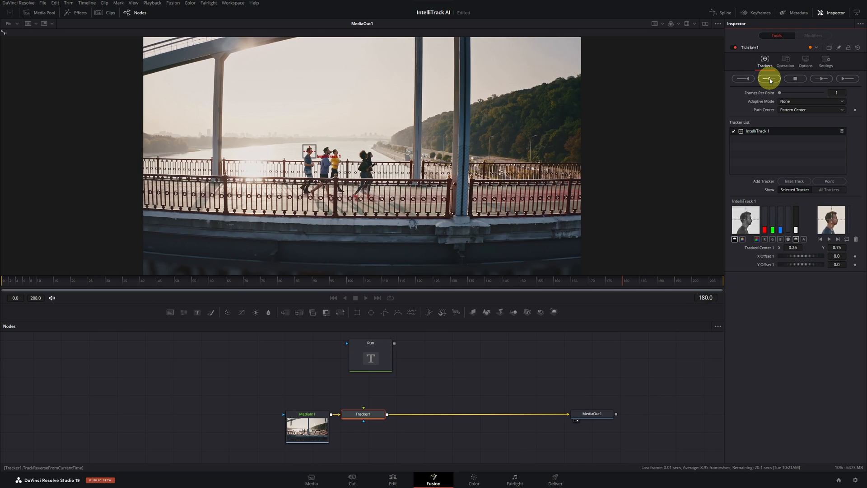
left_click(769, 78)
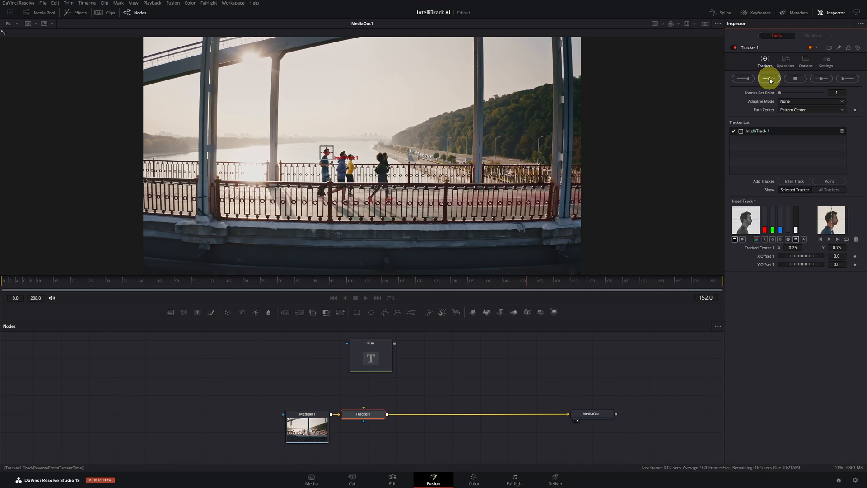
left_click(769, 78)
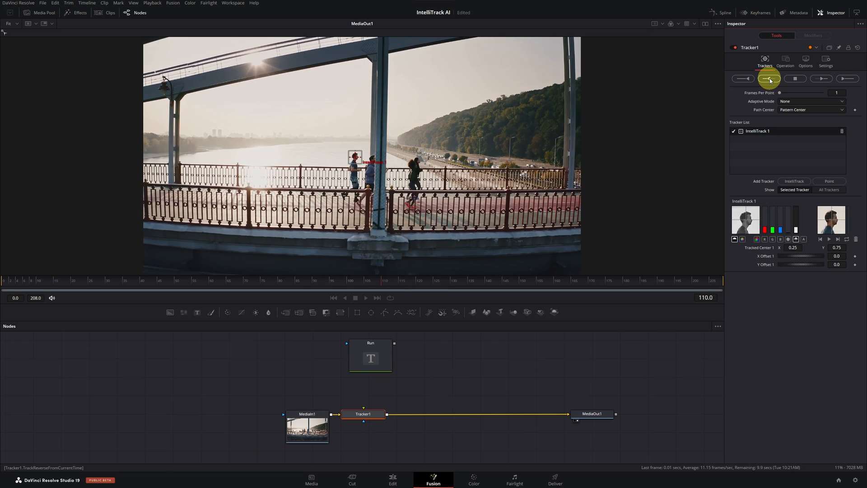
left_click(769, 78)
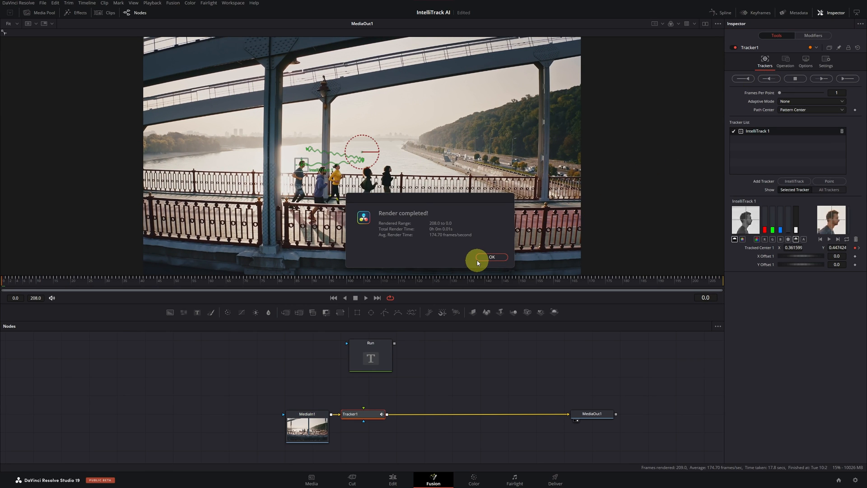
Dismiss the render notice, set Tracker1's operation to Match Move, and select the Run node
left_click(490, 257)
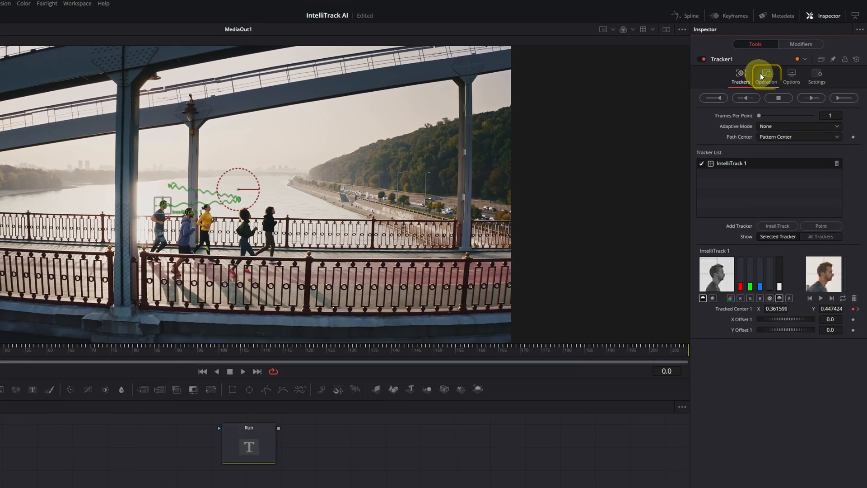
left_click(767, 76)
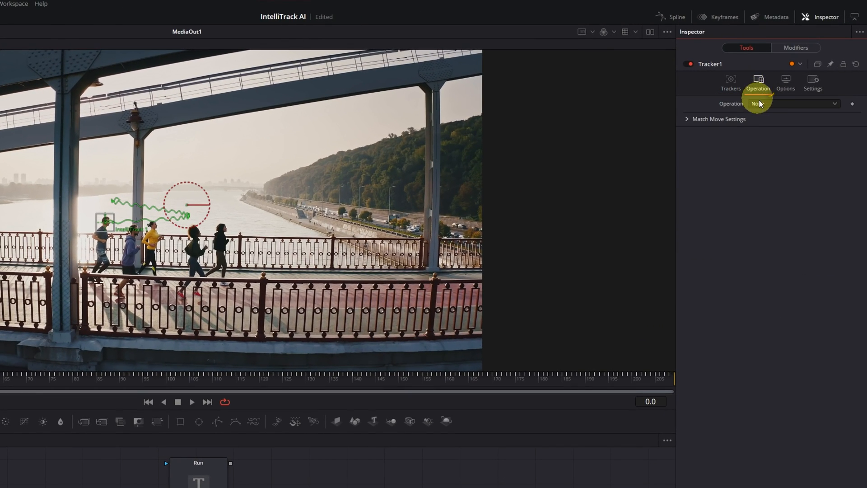
left_click(793, 103)
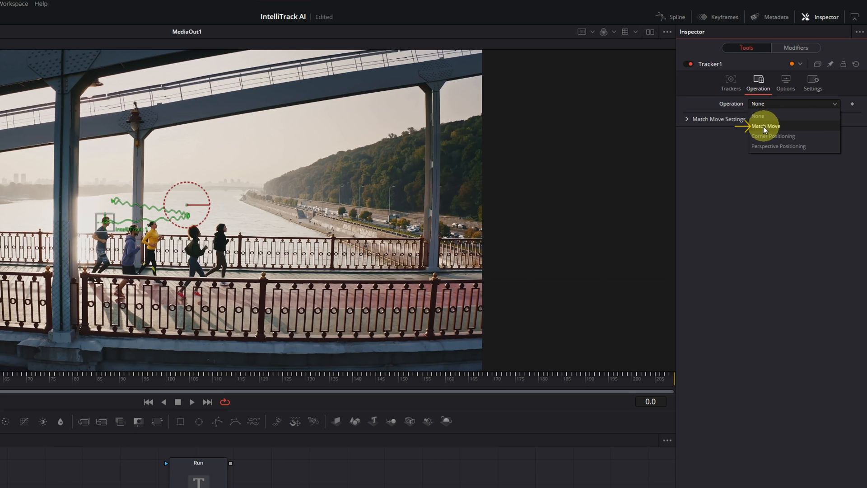
left_click(766, 125)
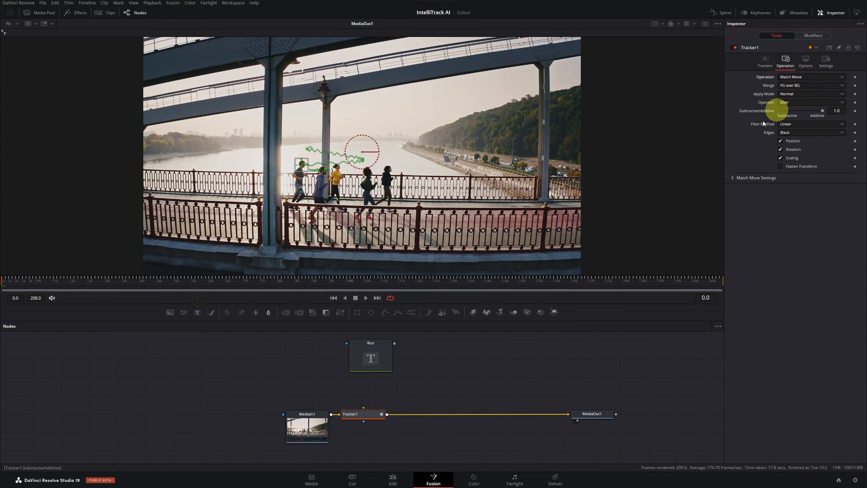
left_click(370, 355)
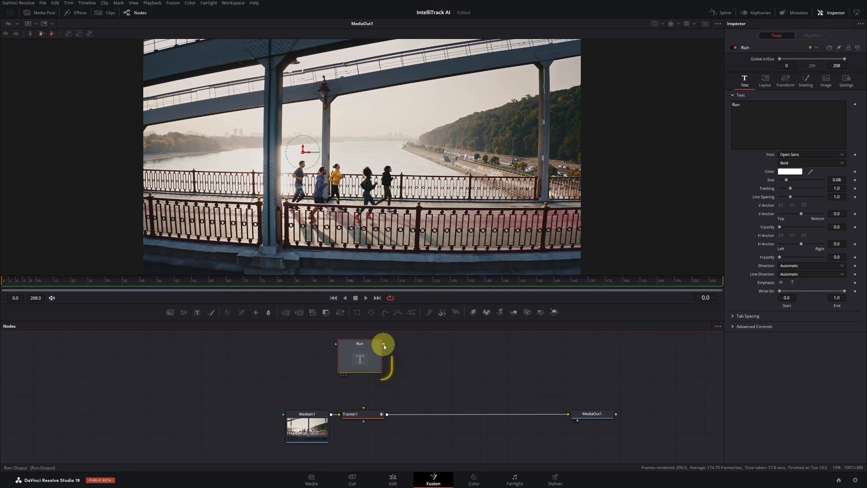
Link the Run text node's output into Tracker1's foreground input
left_click_drag(383, 344, 363, 414)
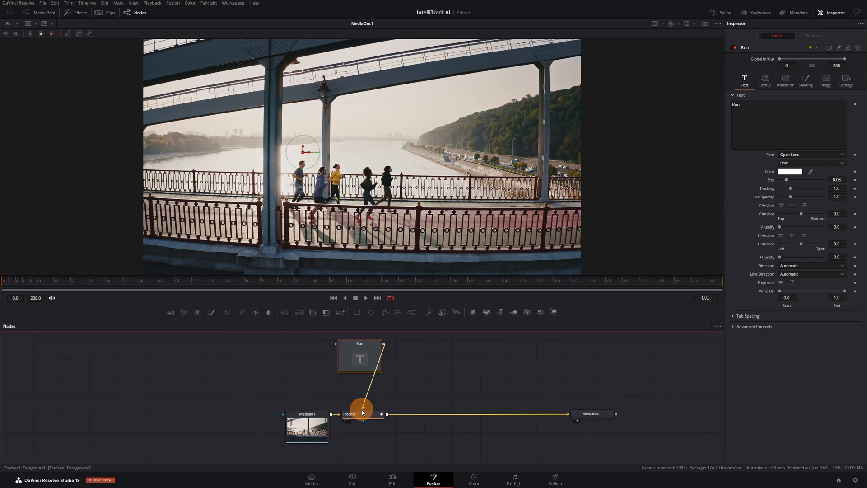
left_click(362, 414)
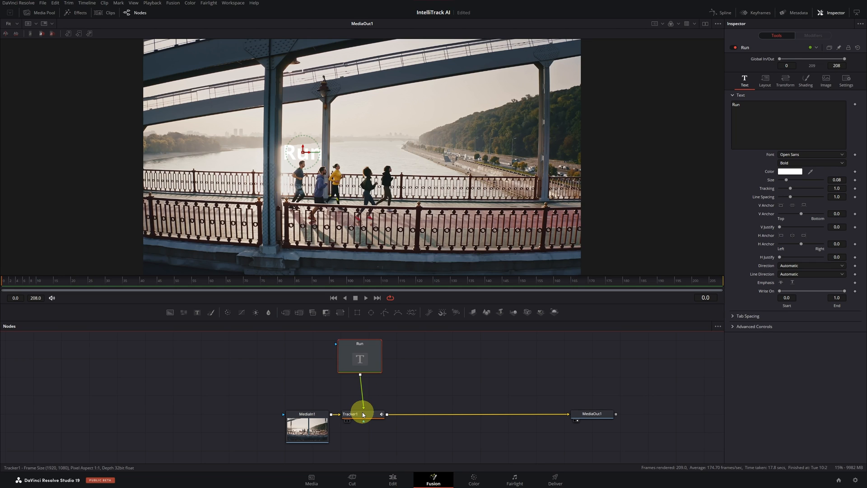
mouse_move(358, 357)
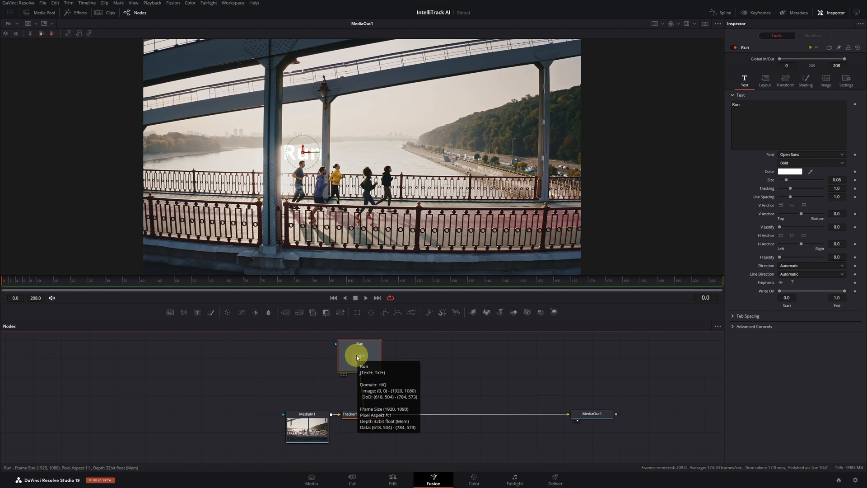
left_click(365, 297)
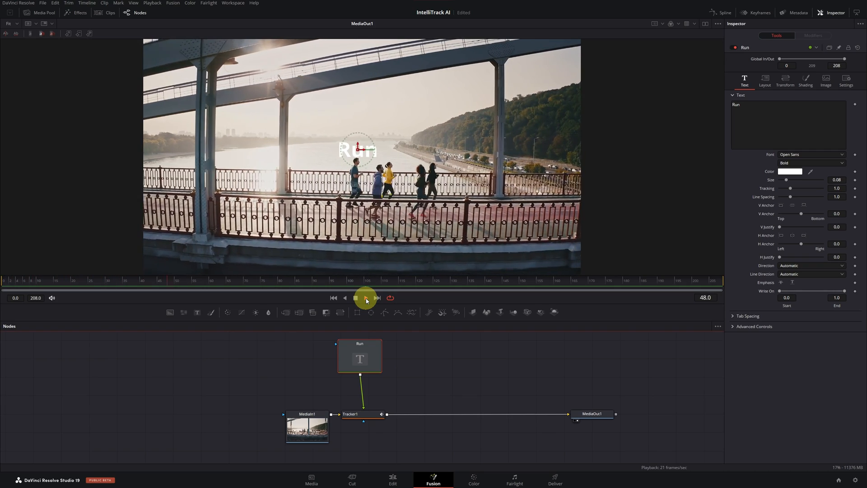
Play back the clip to check the match-moved 'Run' text, then go to Fairlight
left_click(365, 298)
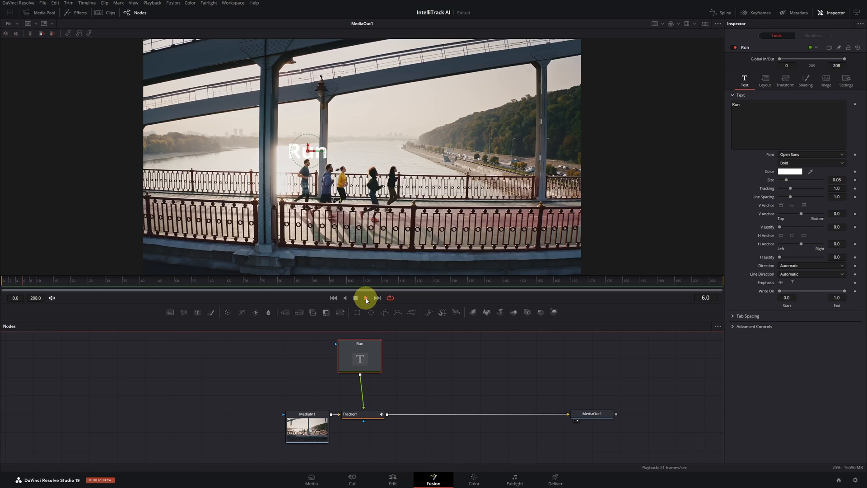
left_click(366, 298)
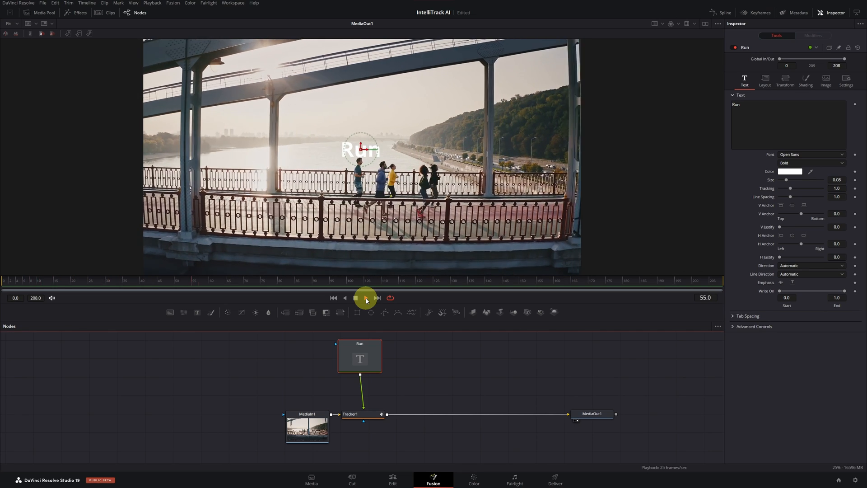
left_click(356, 297)
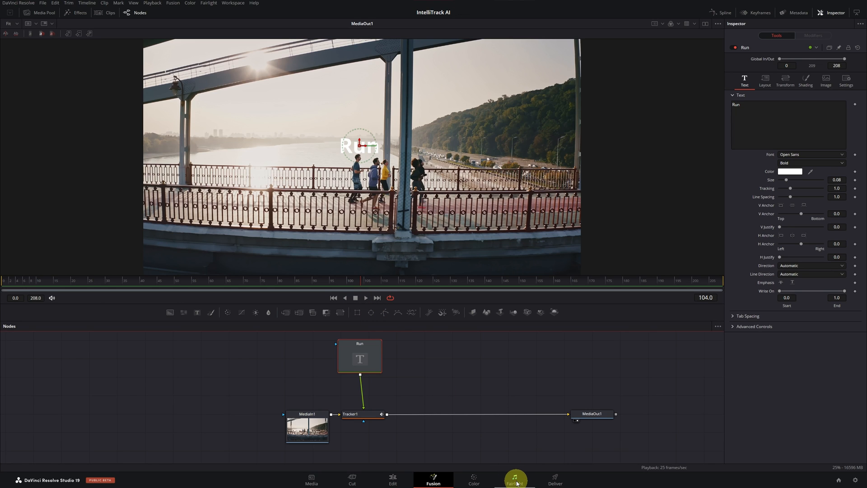
left_click(514, 478)
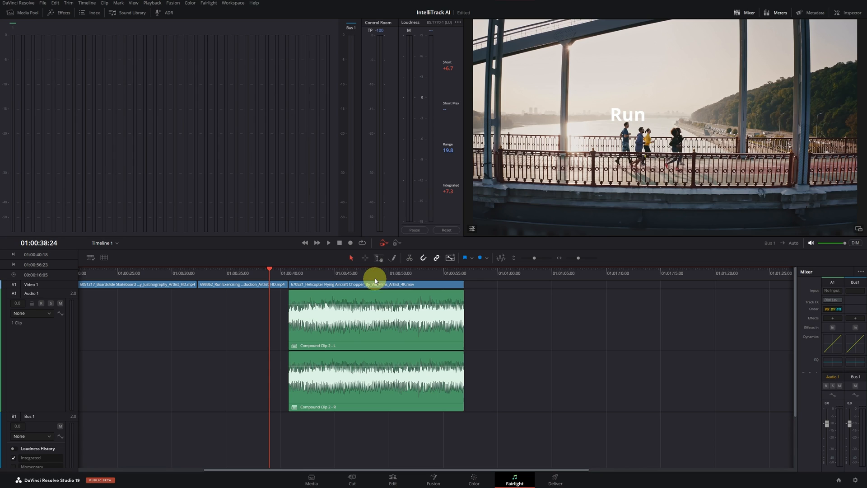
Park the playhead on the helicopter clip at 01:00:48:10
left_click(374, 272)
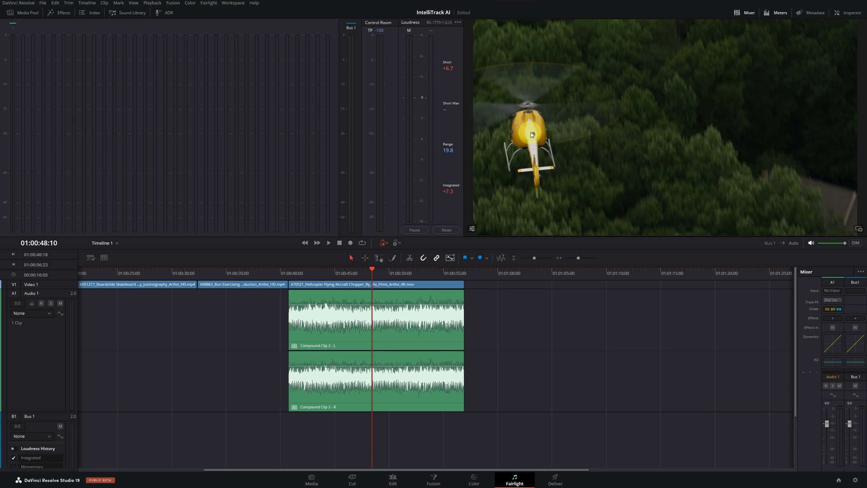
mouse_move(835, 126)
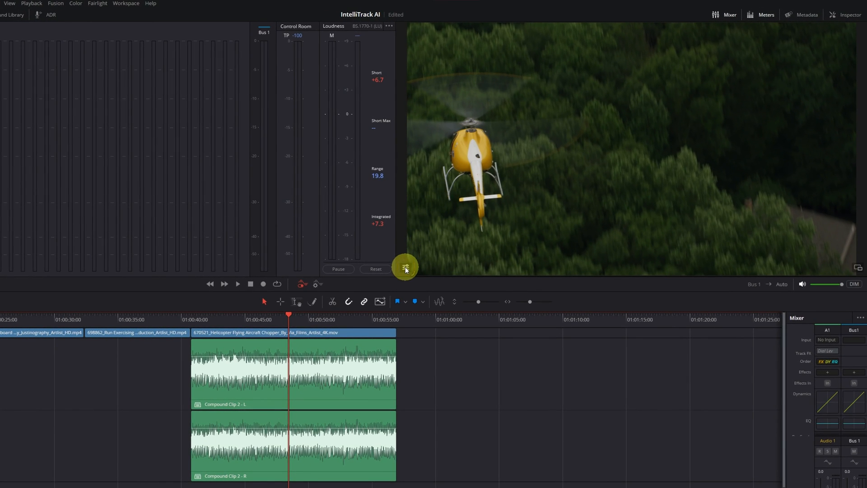
Enable Show Tracker Controls in the viewer options and select the helicopter clip
left_click(406, 268)
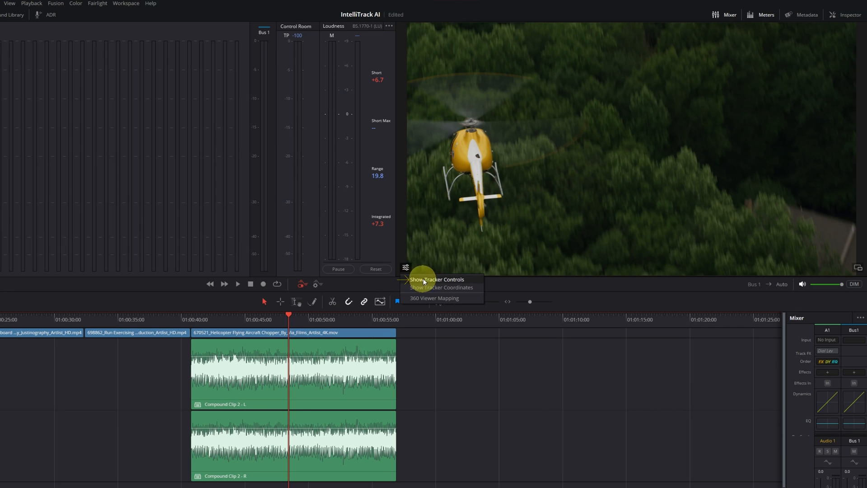
left_click(437, 279)
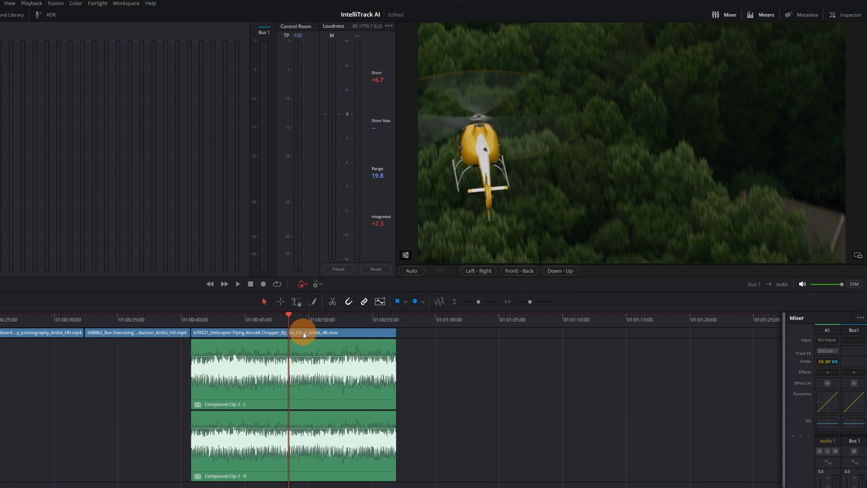
left_click(293, 332)
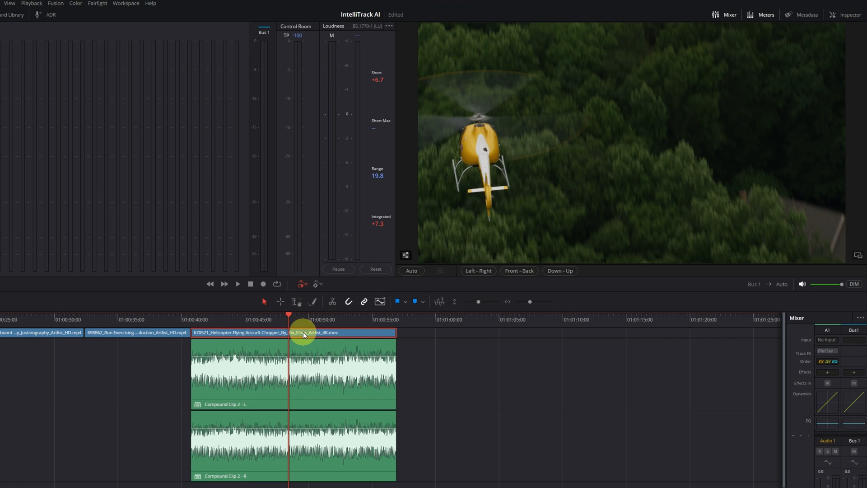
key("x")
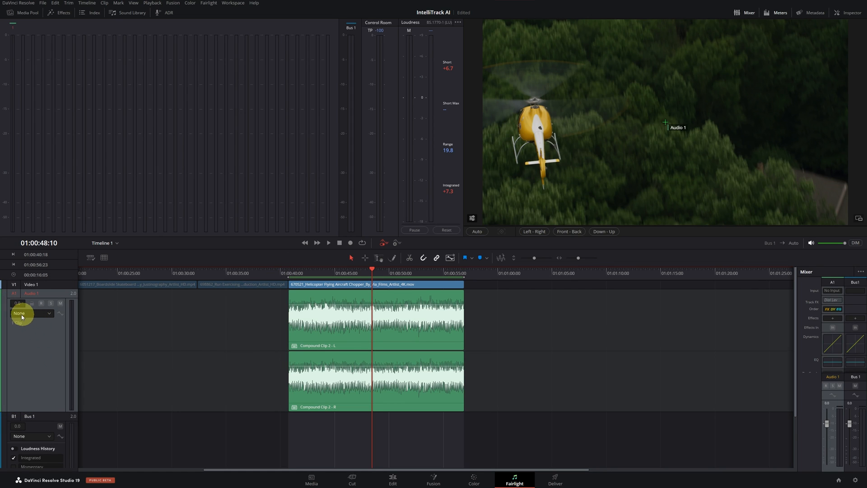
Show L/R Pan automation on Audio 1 and turn on automatic tracking
left_click(32, 313)
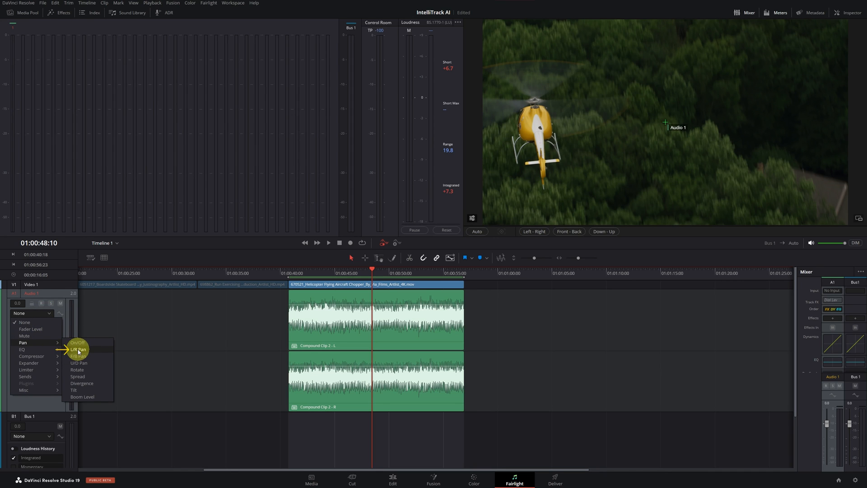
left_click(78, 349)
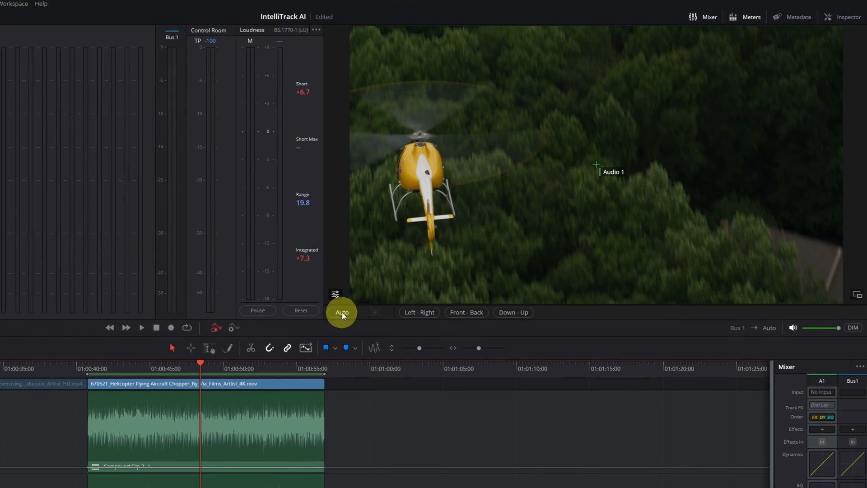
left_click(342, 313)
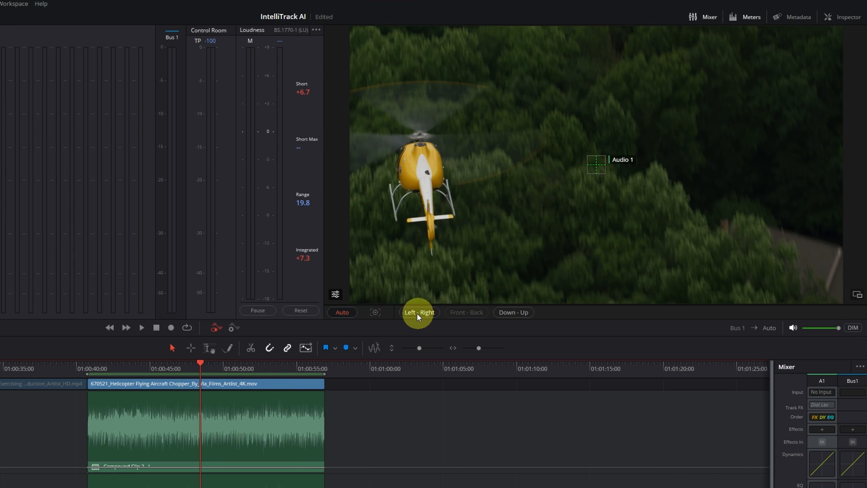
mouse_move(416, 316)
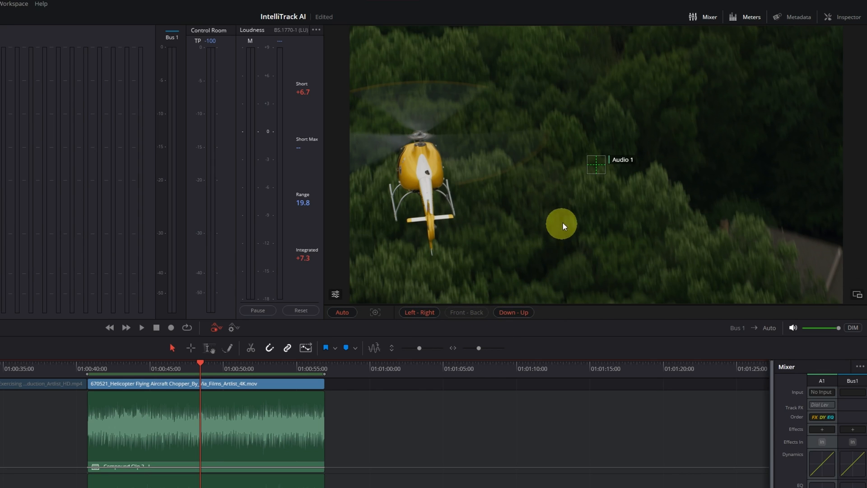
Drag the Audio 1 target onto the helicopter so IntelliTrack records the pan curve
left_click_drag(562, 224, 516, 170)
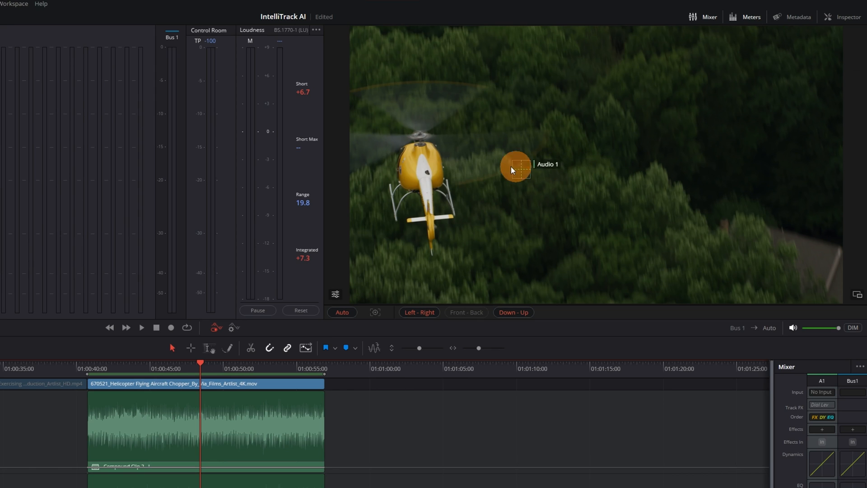
left_click_drag(517, 168, 426, 172)
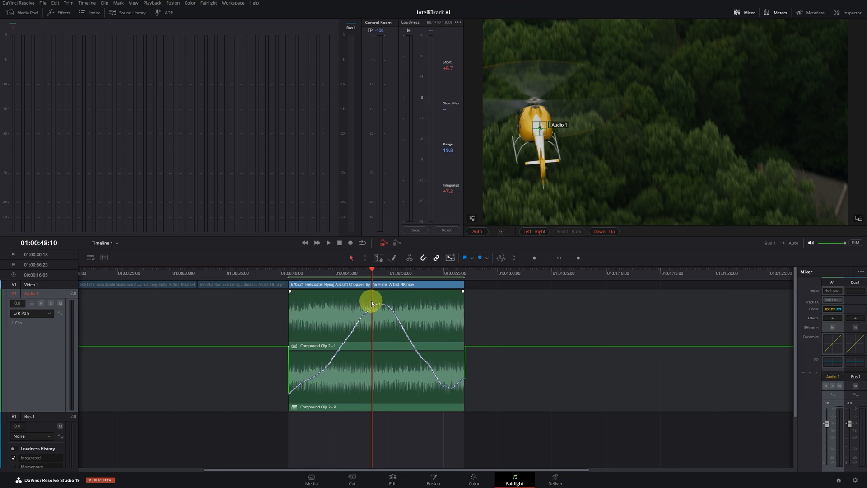
left_click_drag(370, 302, 455, 387)
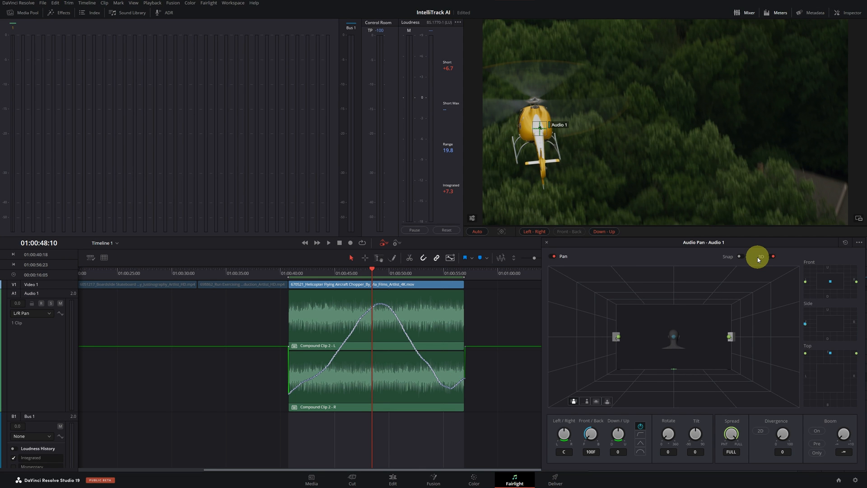
Adjust Audio 1's pan panel controls, leaving the pan at 7R and 18D
left_click_drag(759, 259, 692, 328)
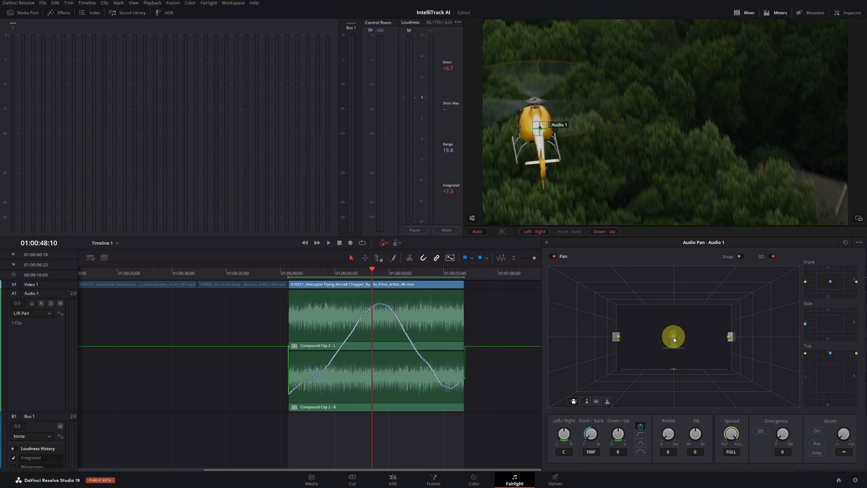
left_click_drag(673, 337, 622, 338)
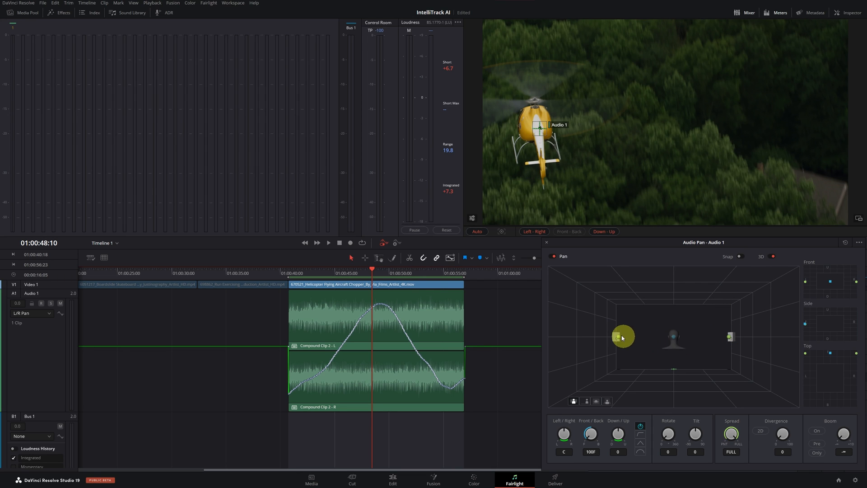
left_click_drag(623, 336, 673, 339)
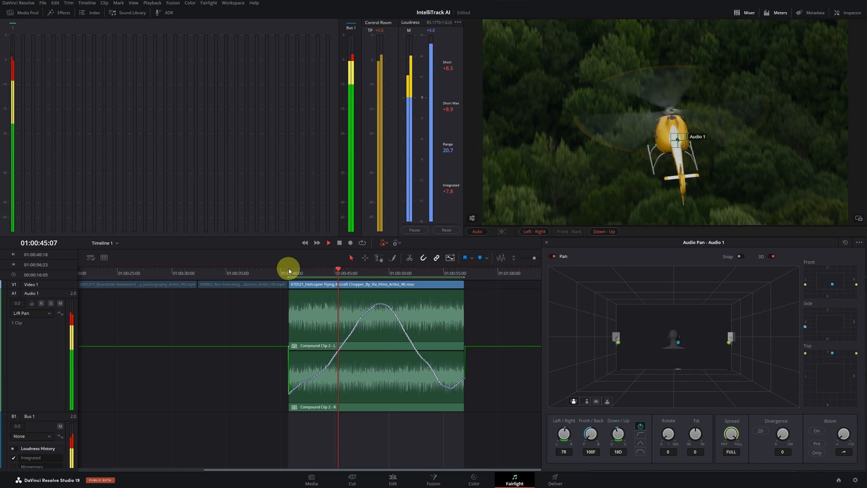
left_click(328, 243)
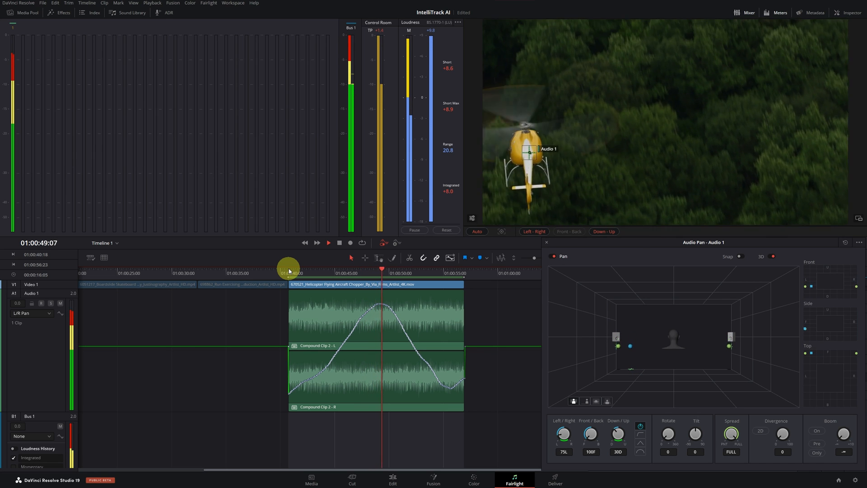
left_click(328, 242)
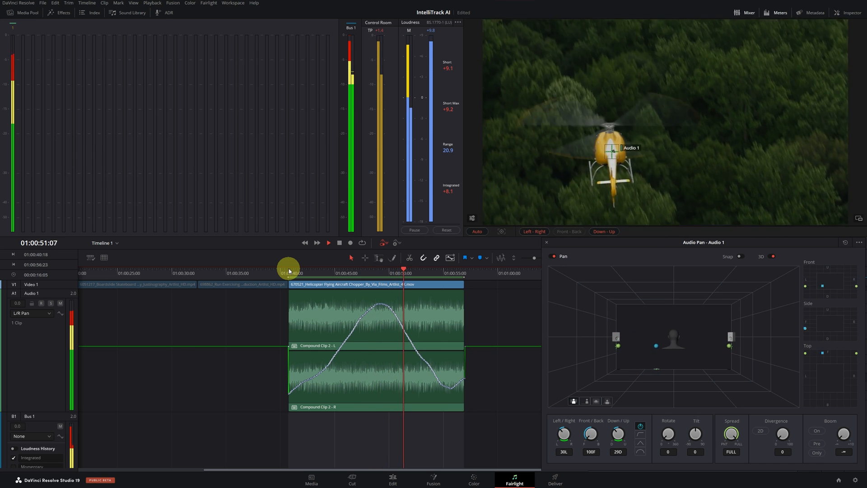